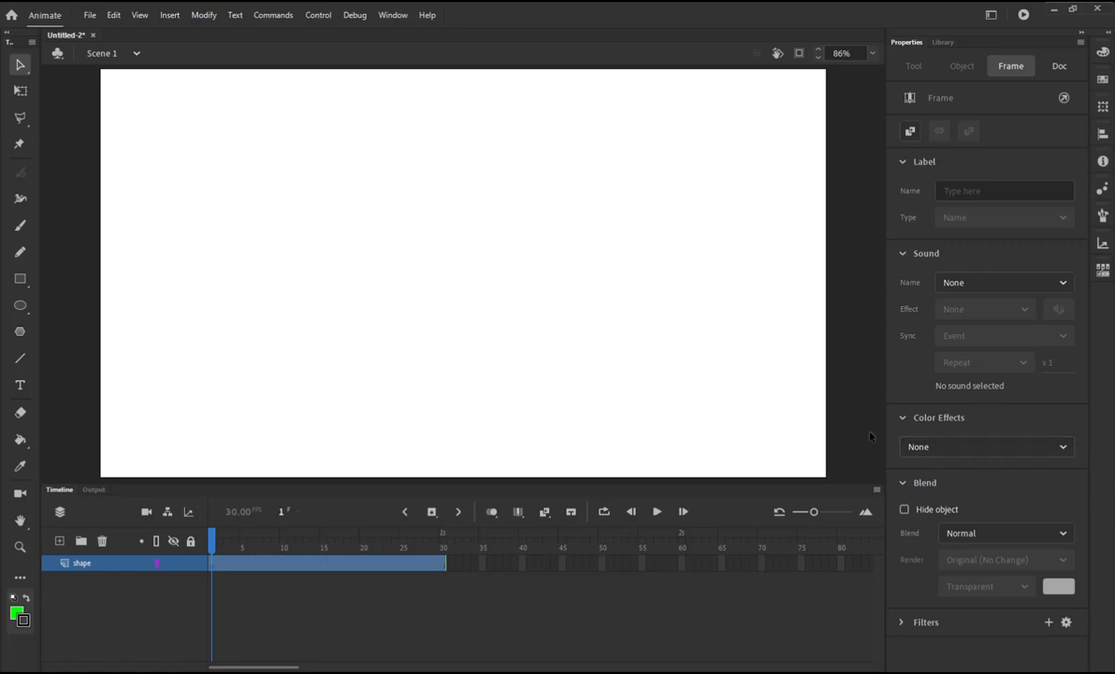
pyautogui.moveTo(217, 234)
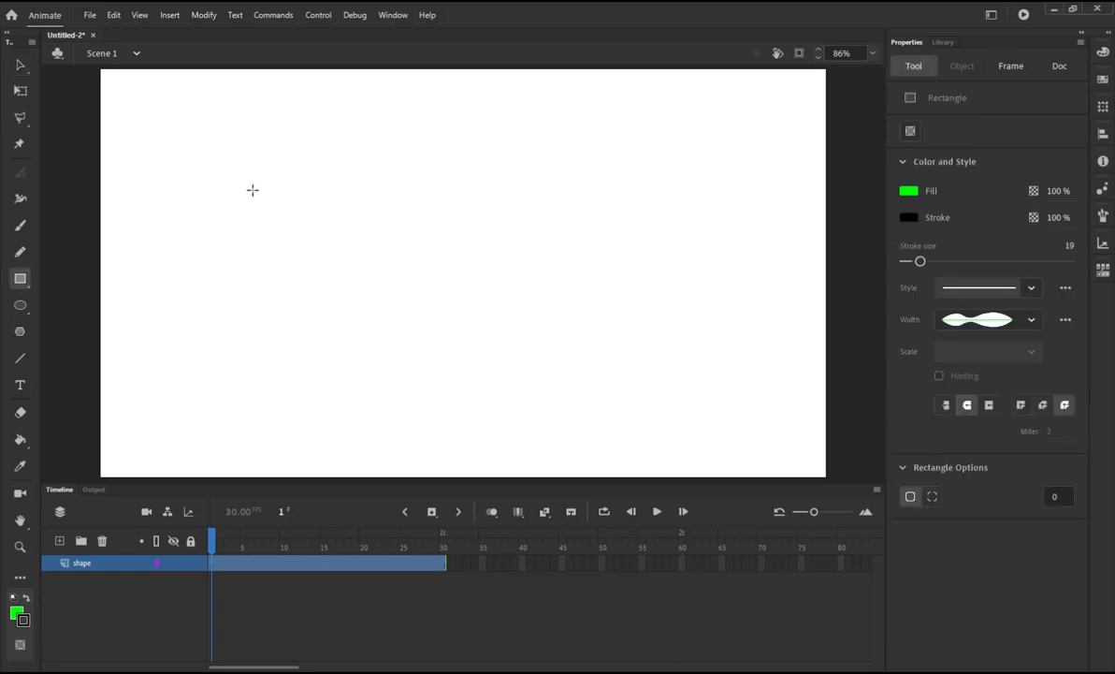
pyautogui.moveTo(265, 174)
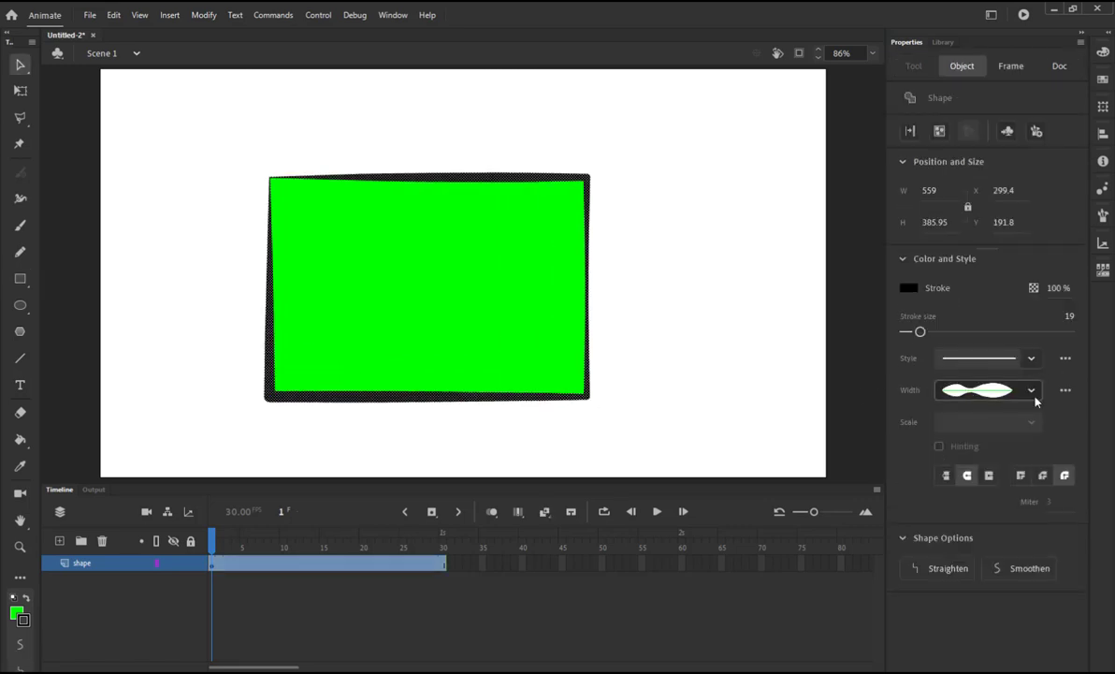
# Step: Give the rectangle's black outline a uniform width profile and a stroke size of 5
pyautogui.click(987, 390)
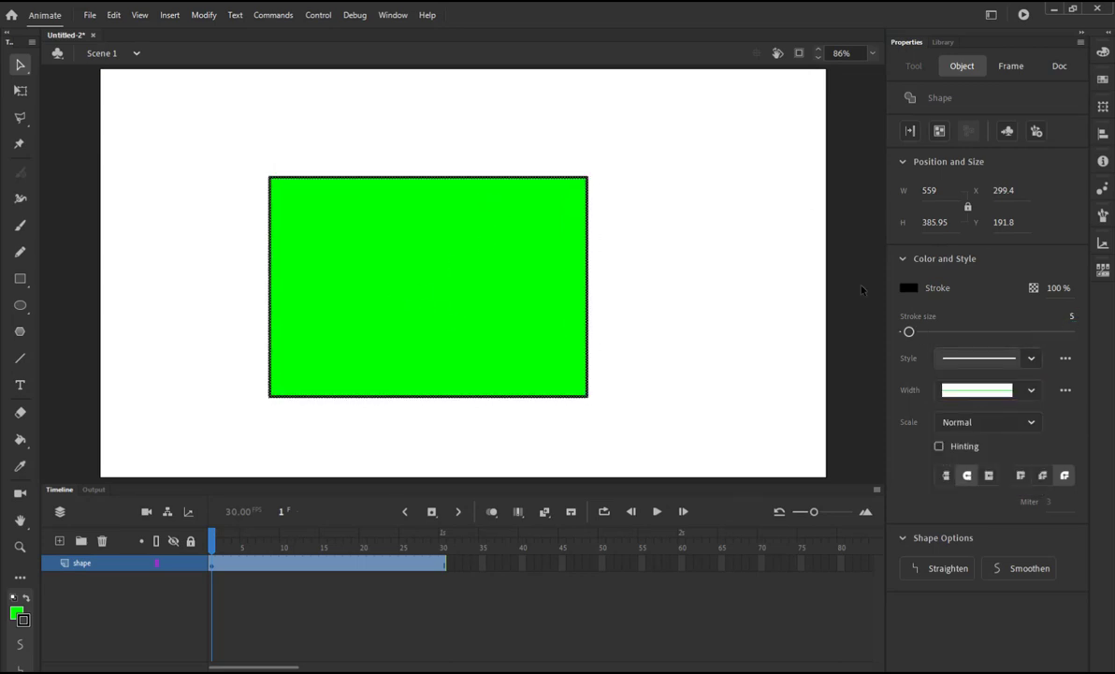
pyautogui.click(908, 287)
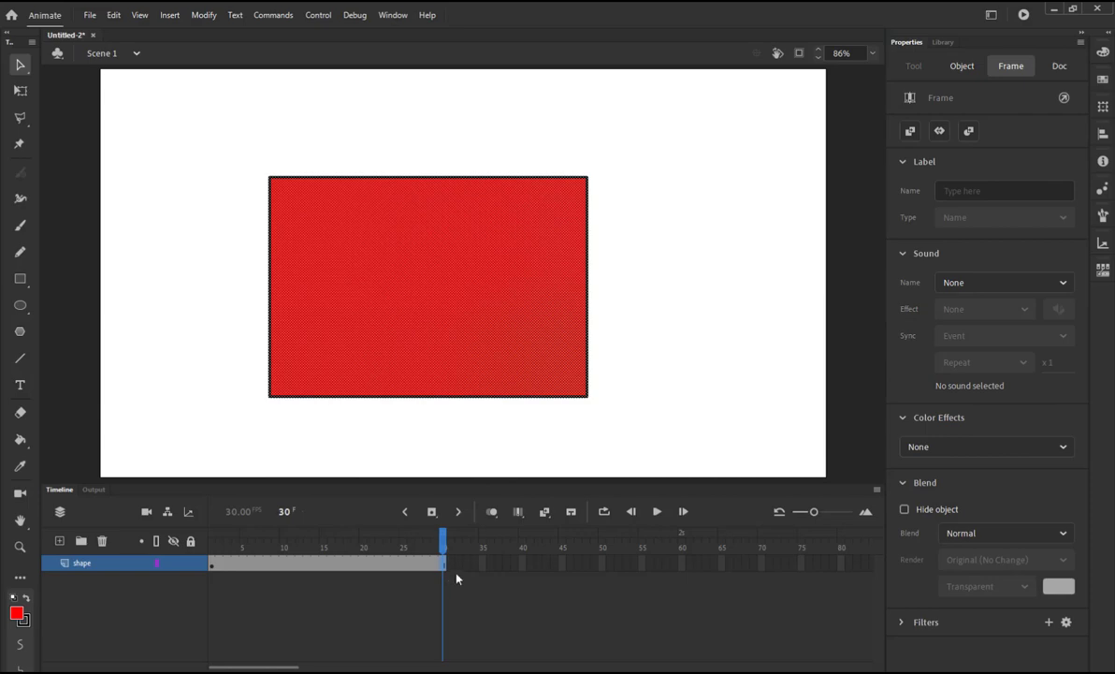
# Step: Recolour the frame-30 rectangle's fill from the swatches and shape-tween frames 1–30
pyautogui.click(428, 287)
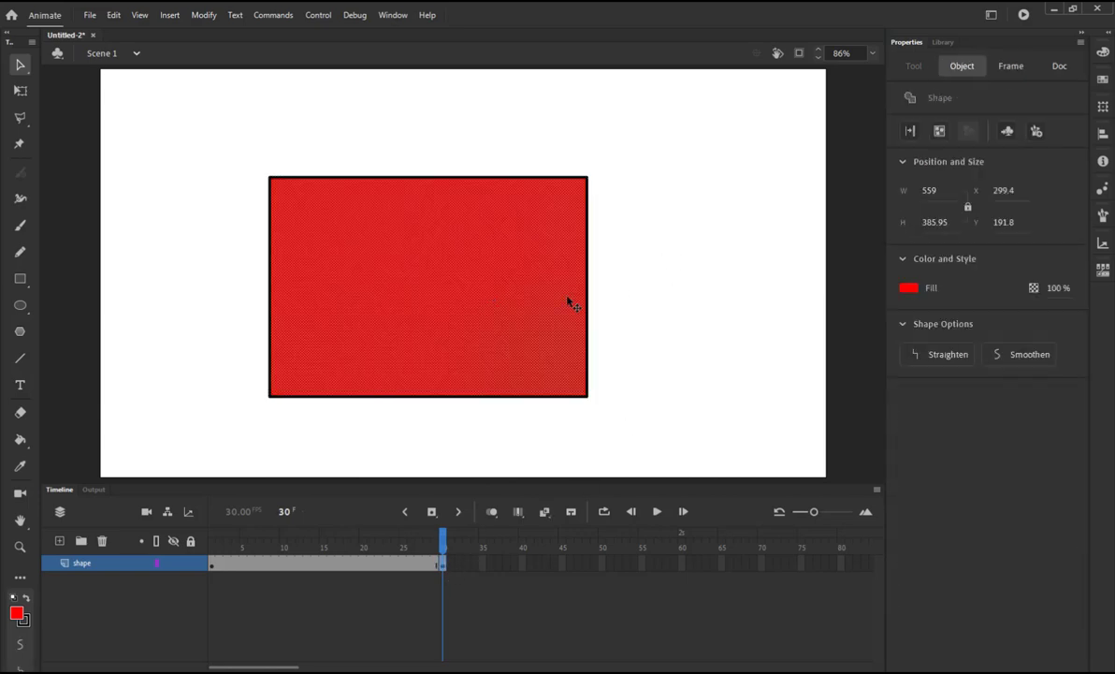
pyautogui.click(908, 288)
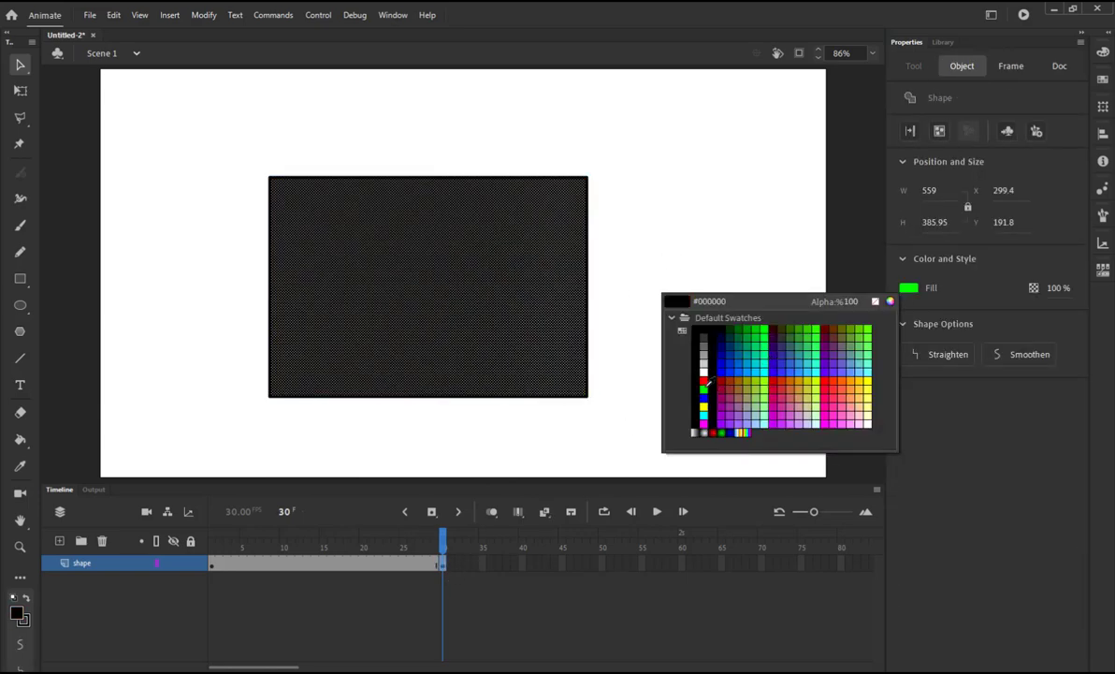
pyautogui.click(703, 398)
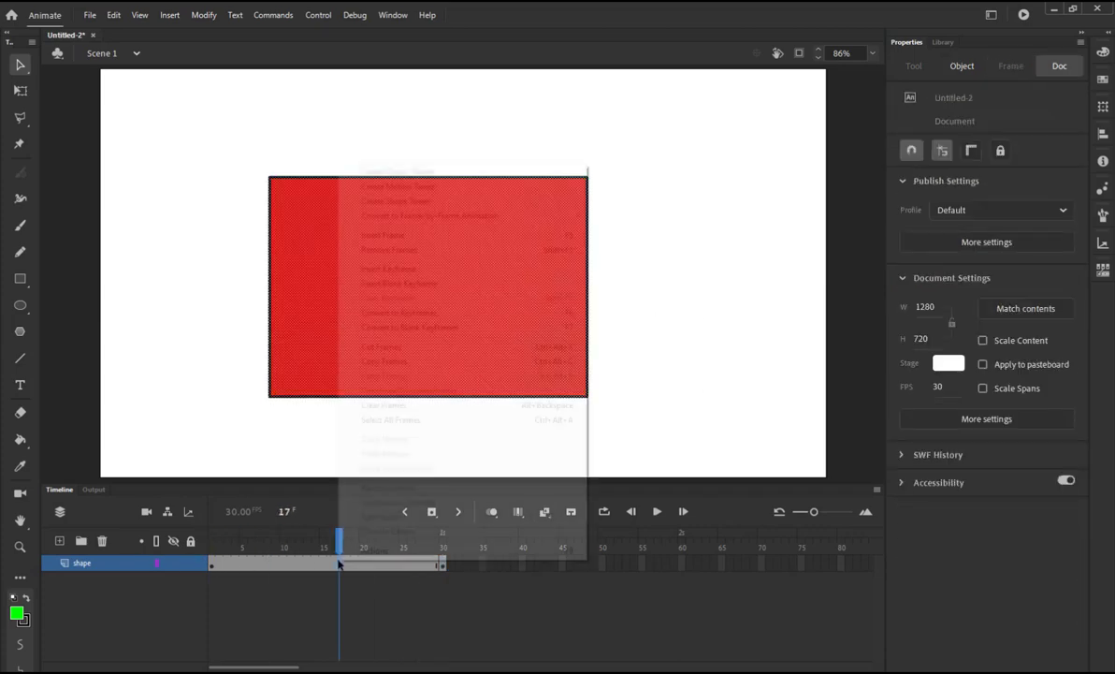
pyautogui.rightClick(339, 561)
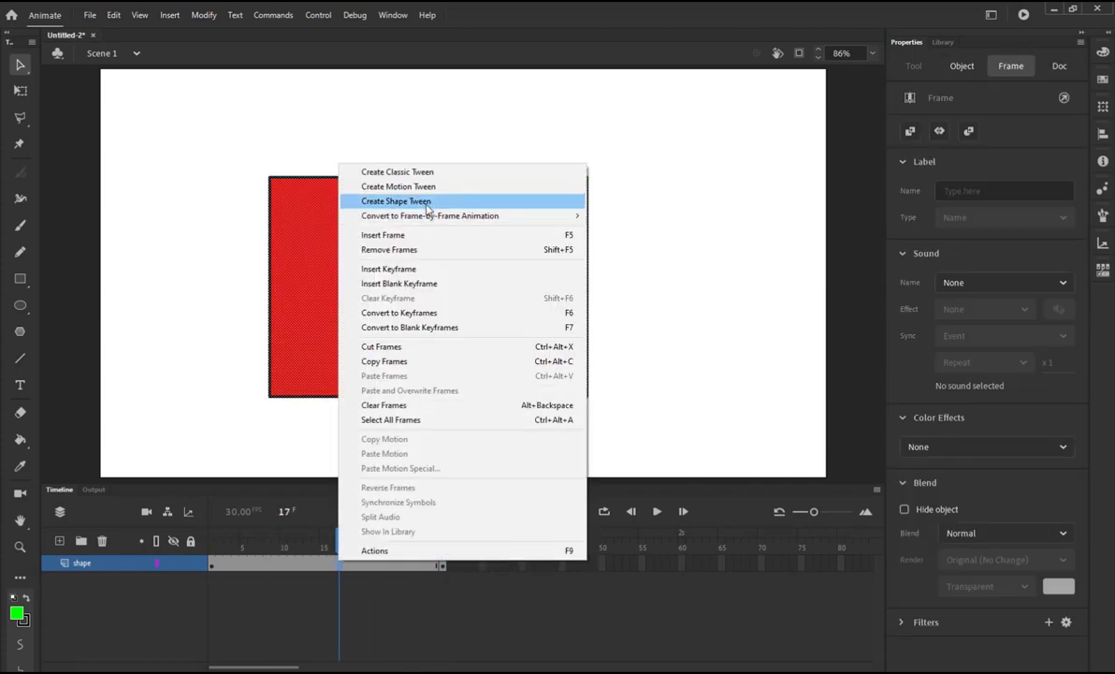
pyautogui.click(396, 200)
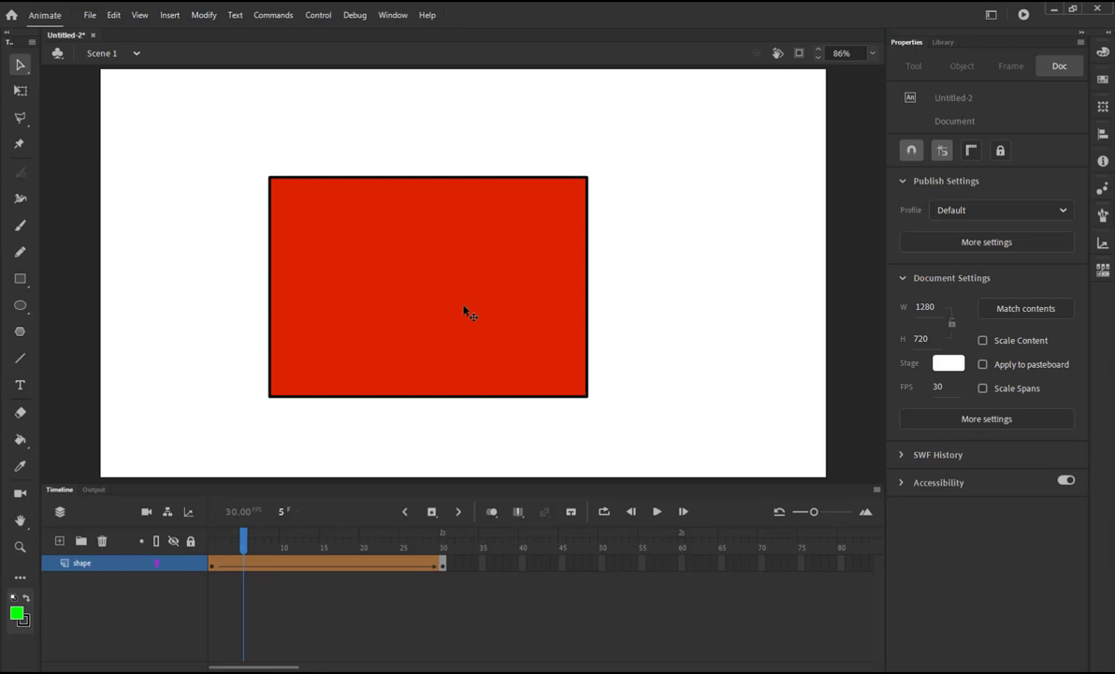
pyautogui.moveTo(459, 365)
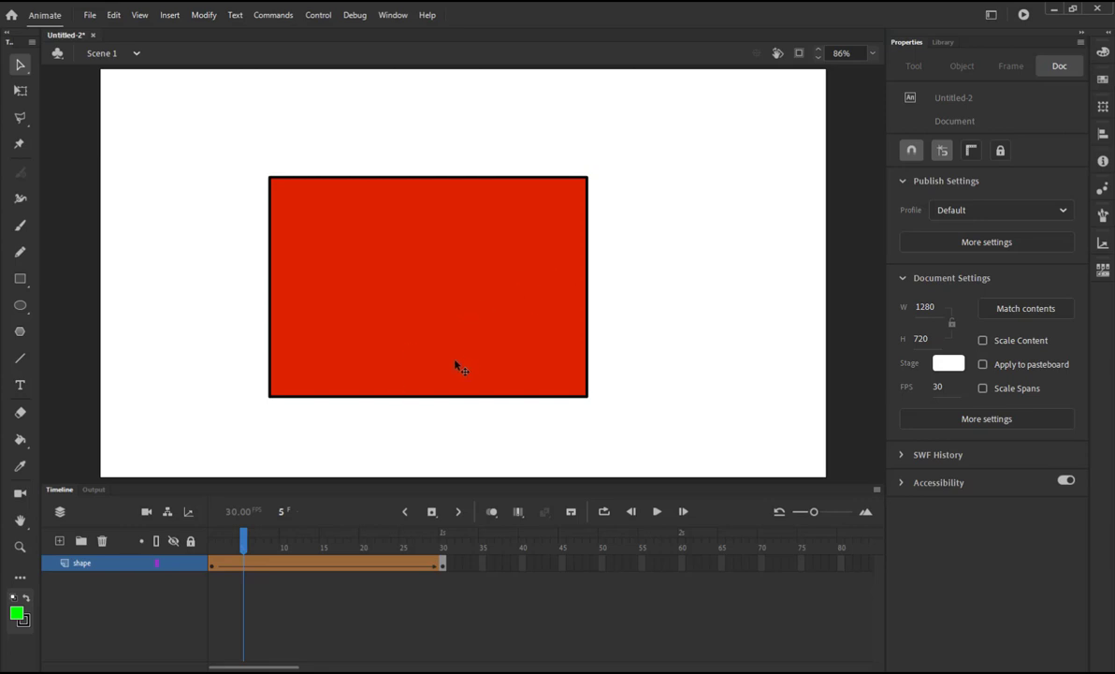
pyautogui.moveTo(404, 295)
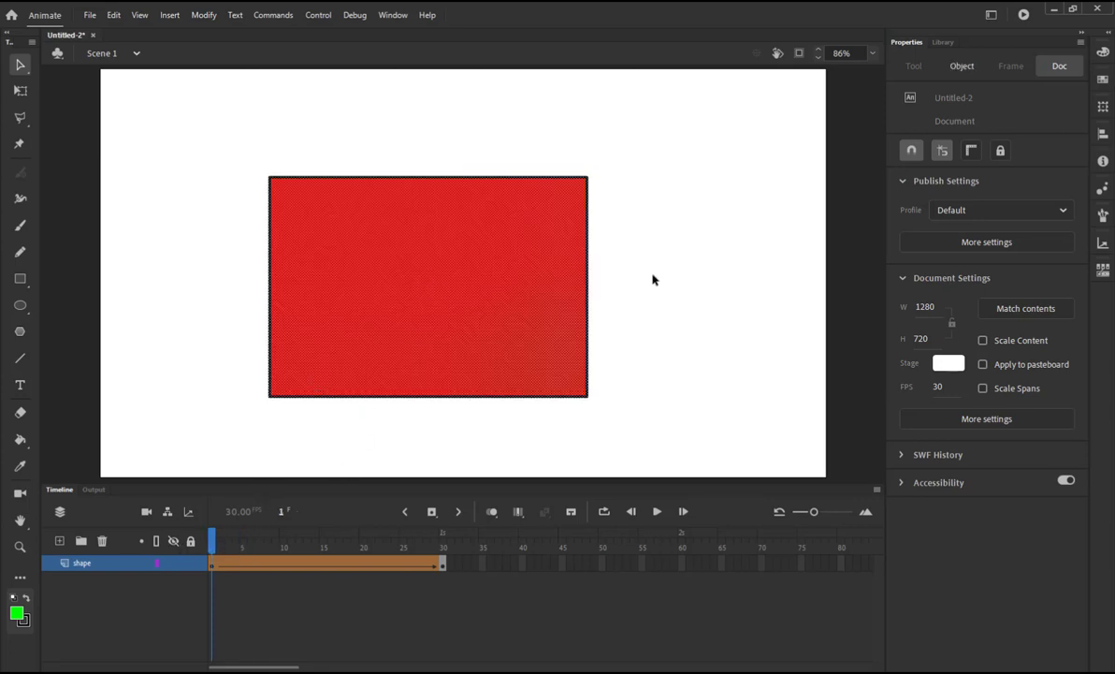
pyautogui.moveTo(379, 482)
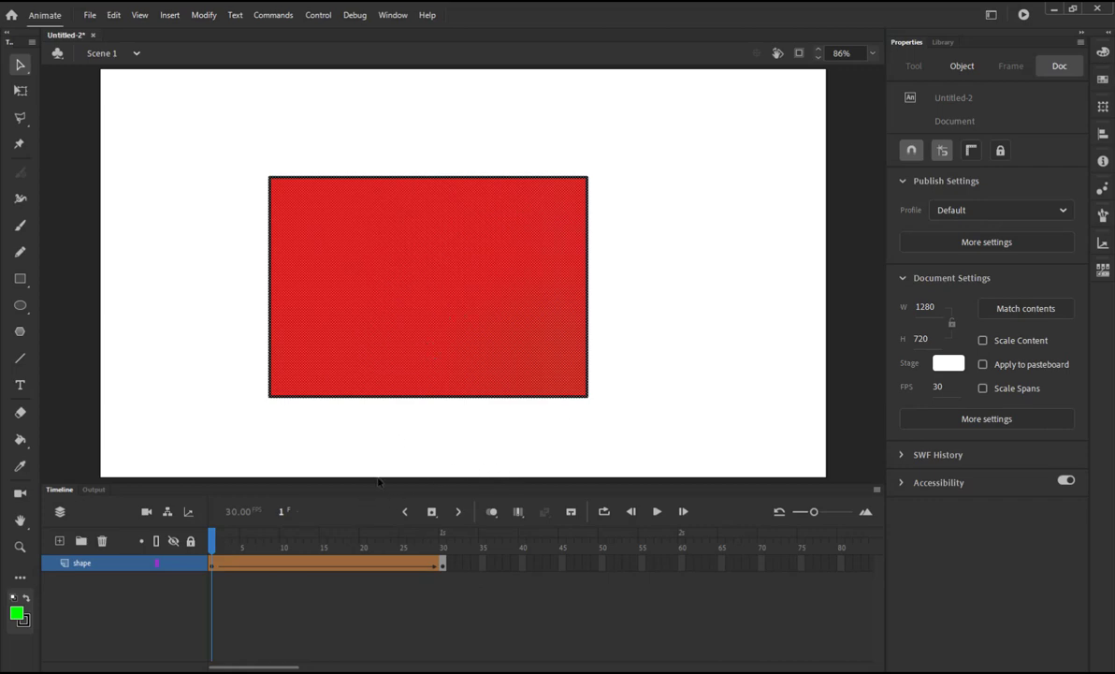
# Step: Clear the tween keyframe, scale the rectangle to about a third, and move it top-left
pyautogui.click(402, 547)
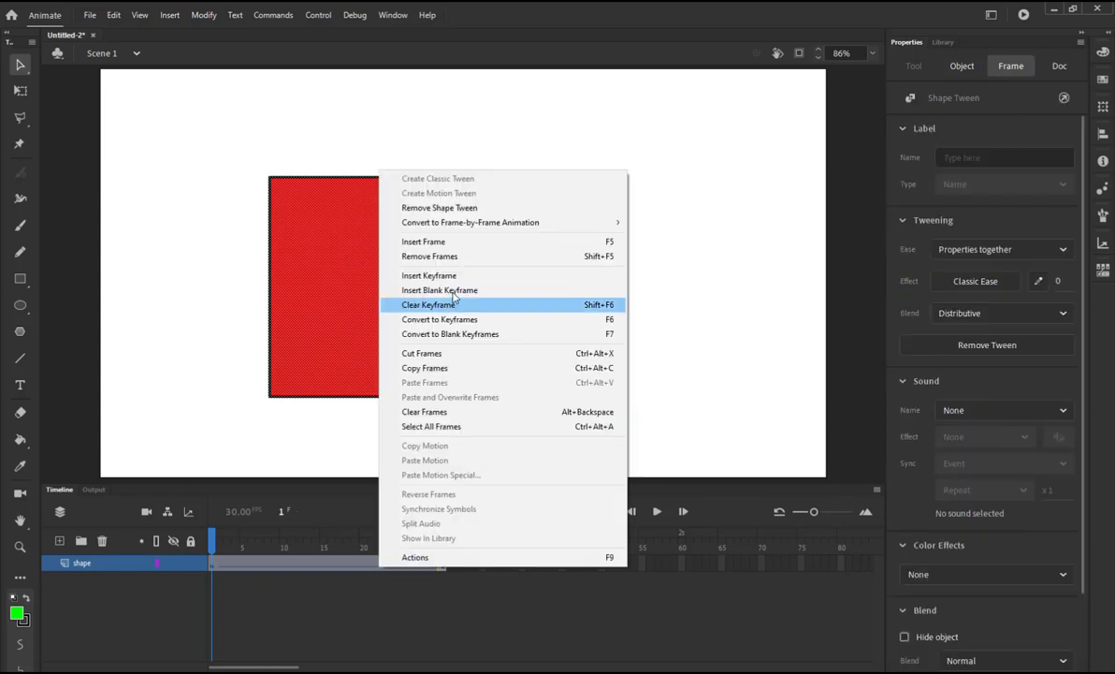
pyautogui.click(429, 304)
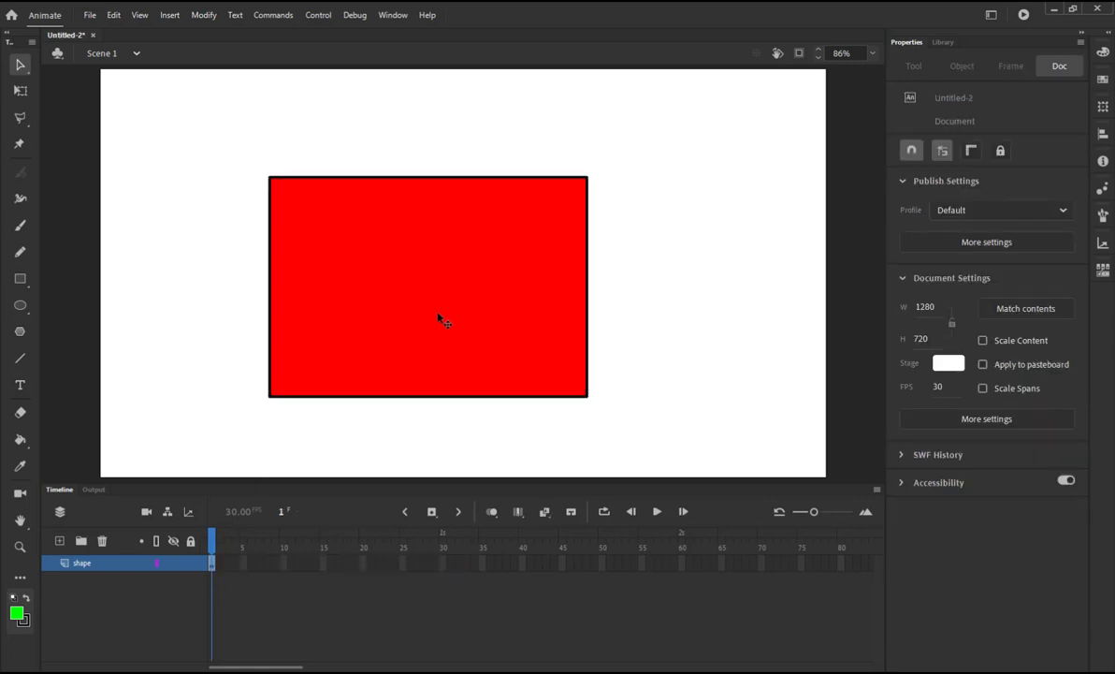
pyautogui.click(427, 287)
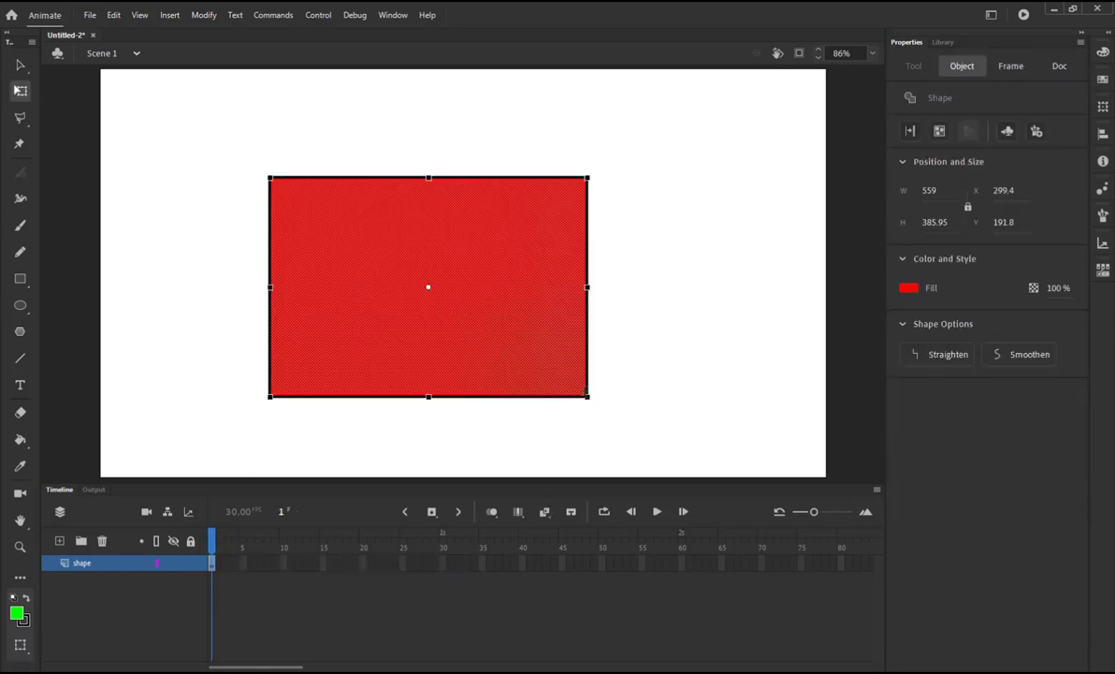
pyautogui.moveTo(587, 396); pyautogui.dragTo(486, 325)
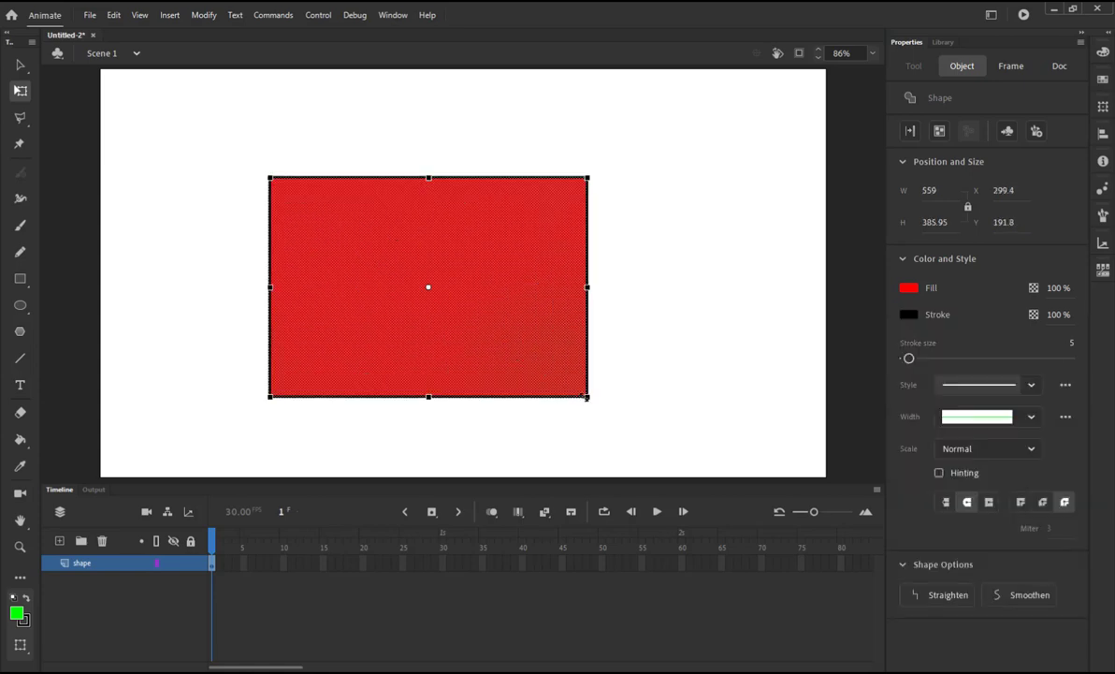
pyautogui.moveTo(587, 397); pyautogui.dragTo(489, 325)
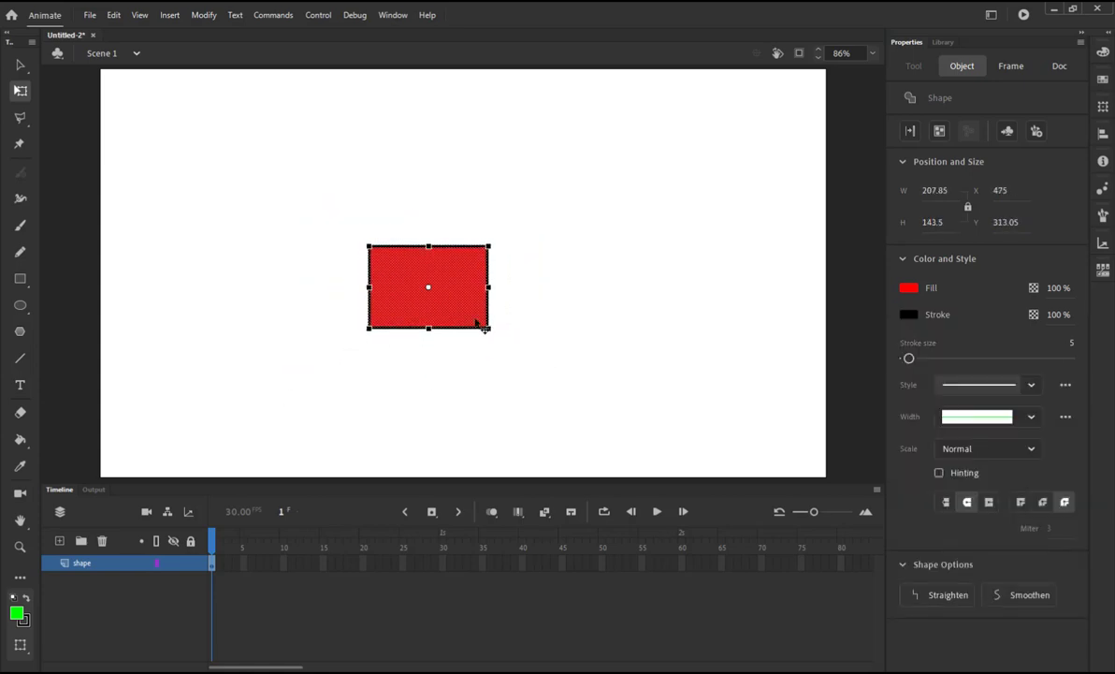
pyautogui.moveTo(427, 286); pyautogui.dragTo(207, 165)
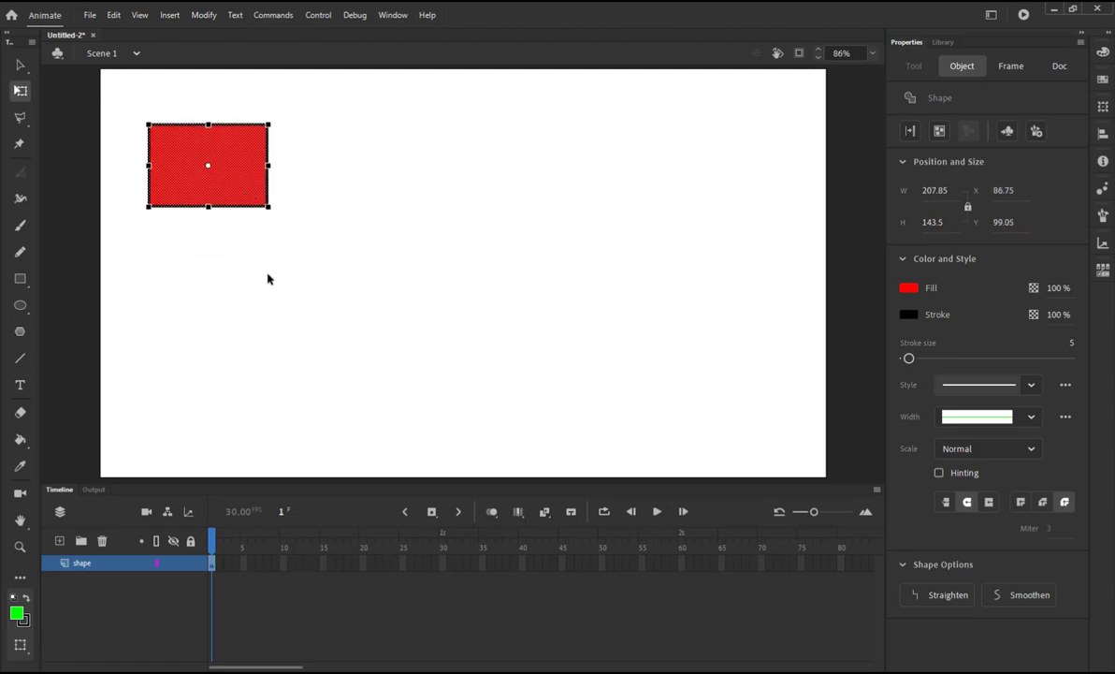
pyautogui.click(445, 561)
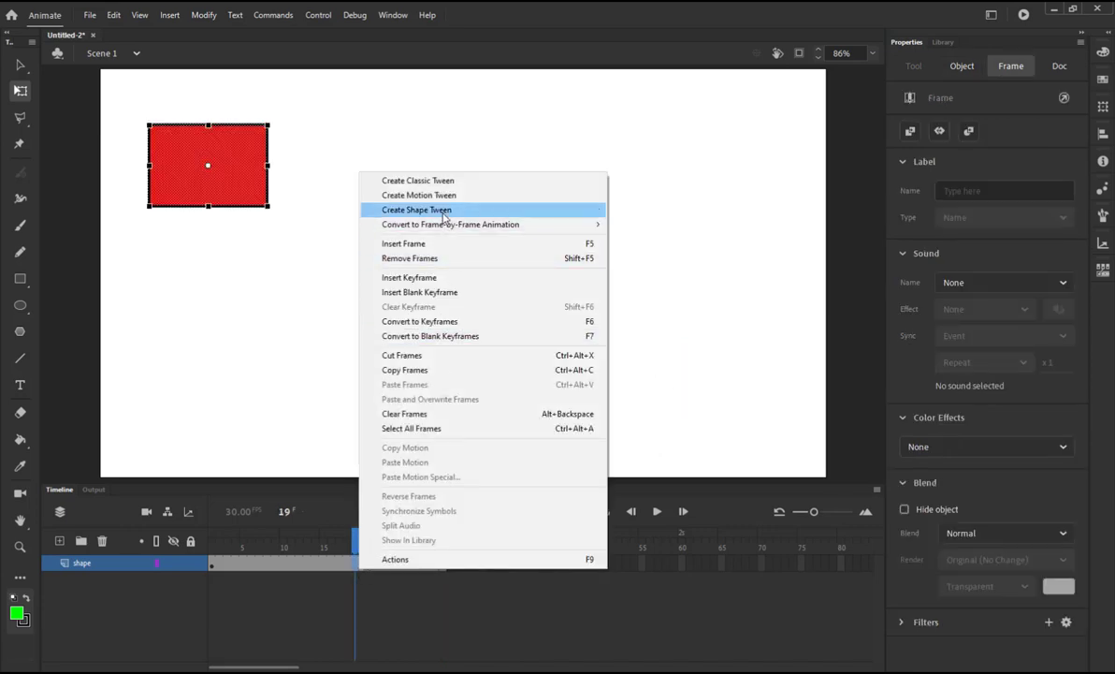
# Step: Create a shape tween from the frames' context menu between keyframes 1 and 30
pyautogui.click(416, 208)
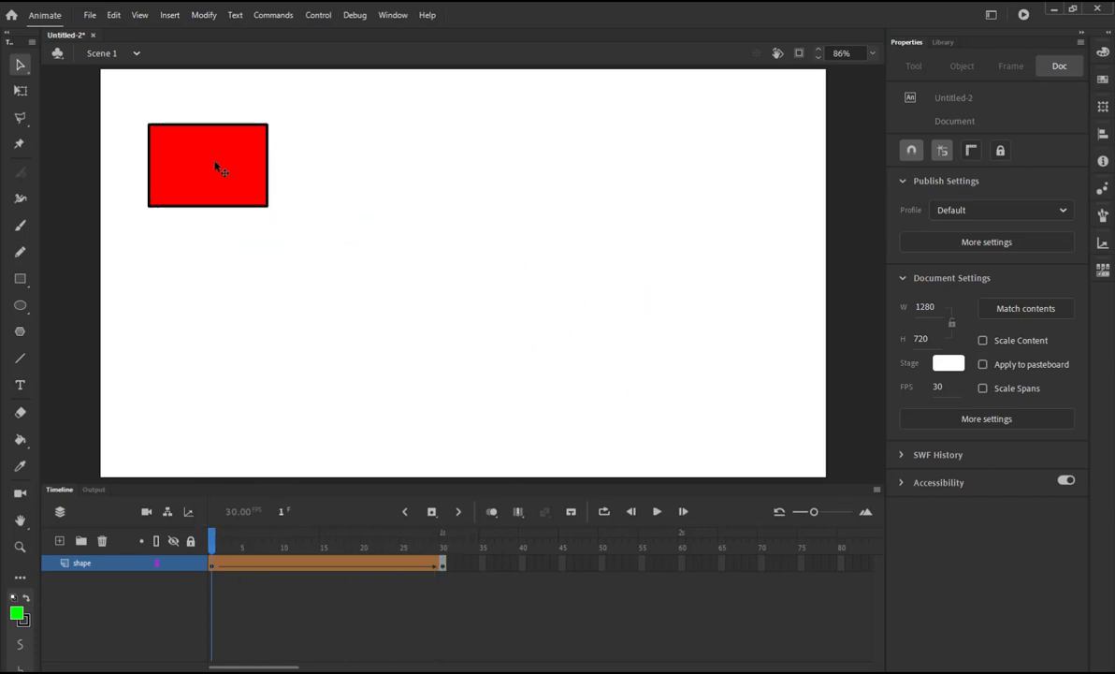
pyautogui.moveTo(213, 190)
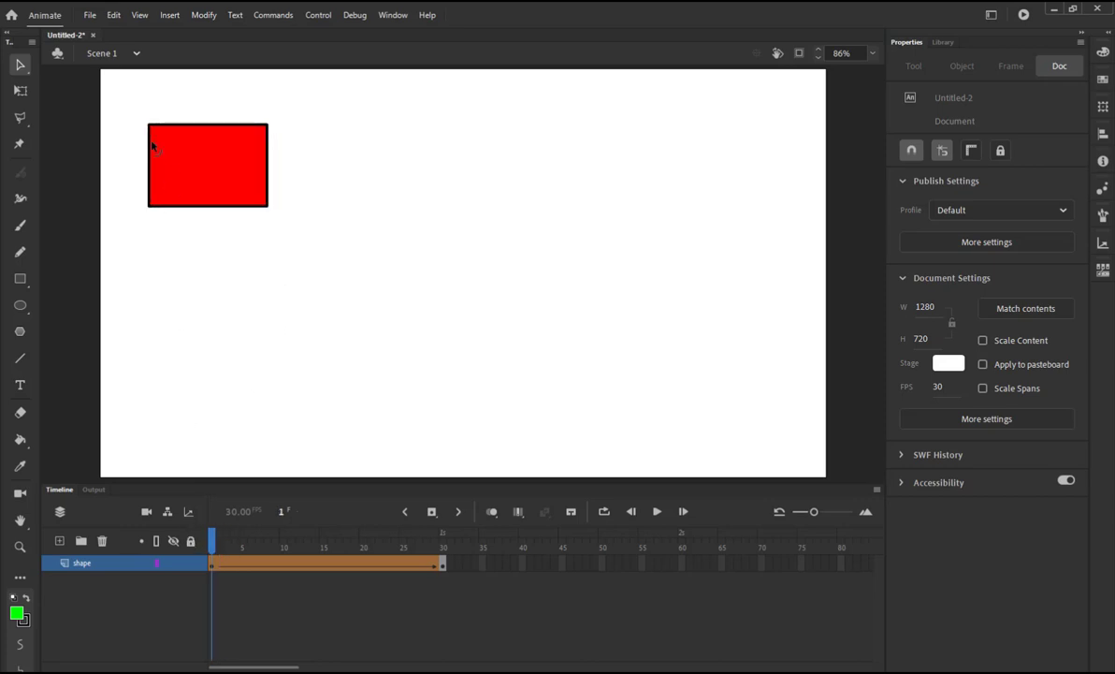
pyautogui.moveTo(134, 113)
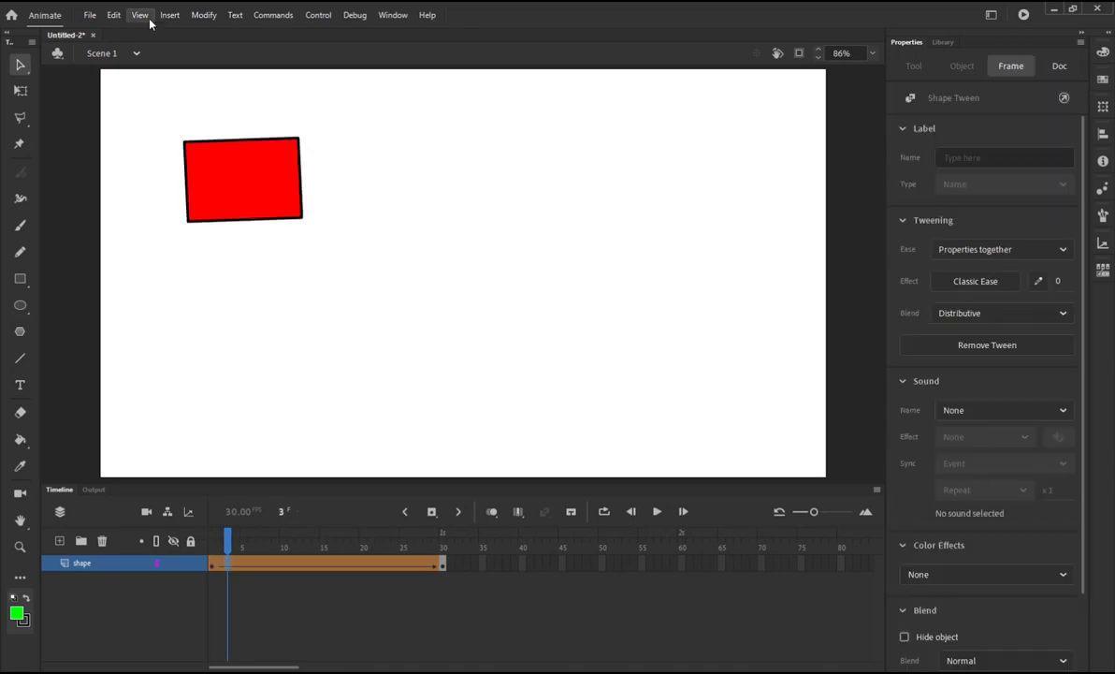
# Step: Select the frame-1 rectangle and add a shape hint with Modify > Shape > Add Shape Hint
pyautogui.click(203, 15)
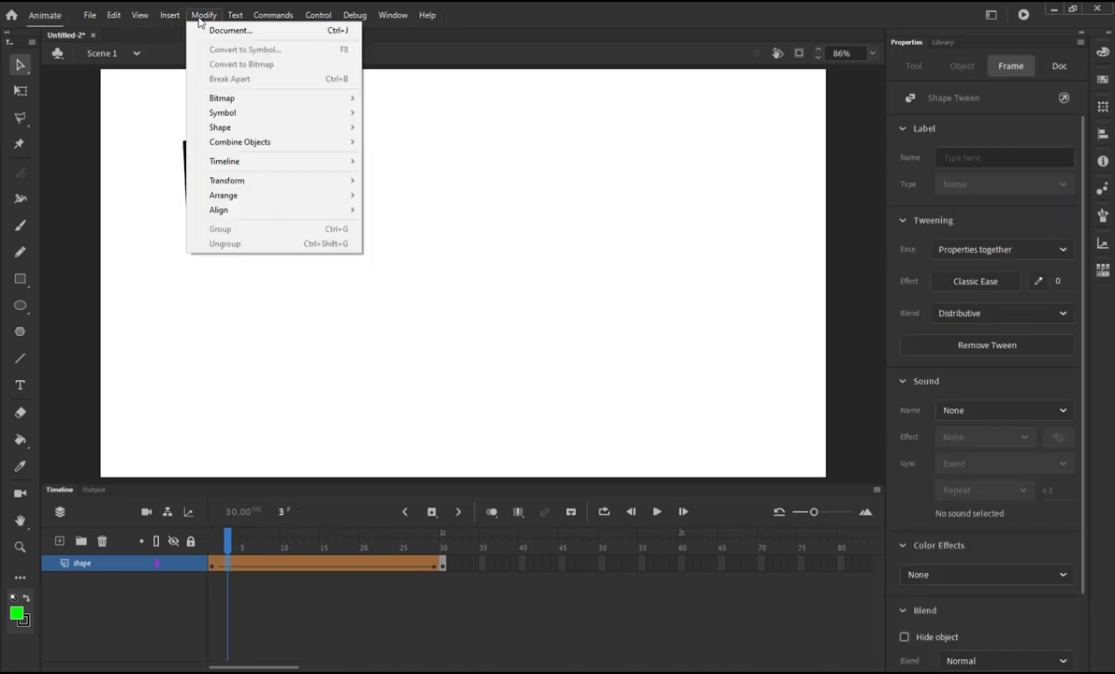
pyautogui.moveTo(220, 127)
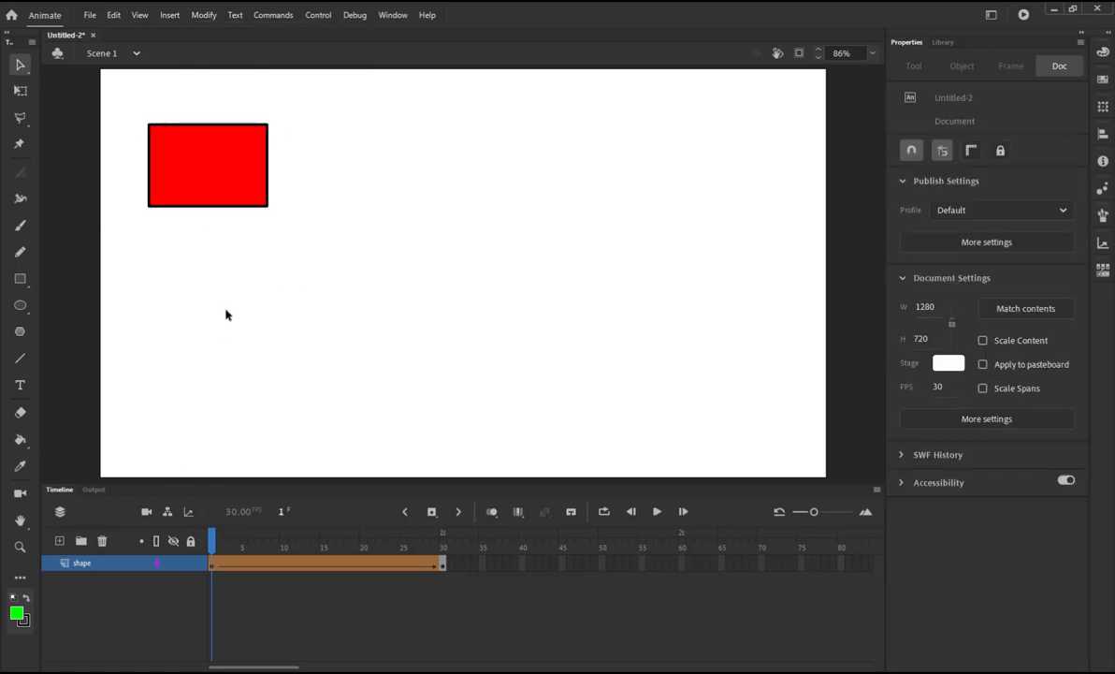
pyautogui.click(207, 165)
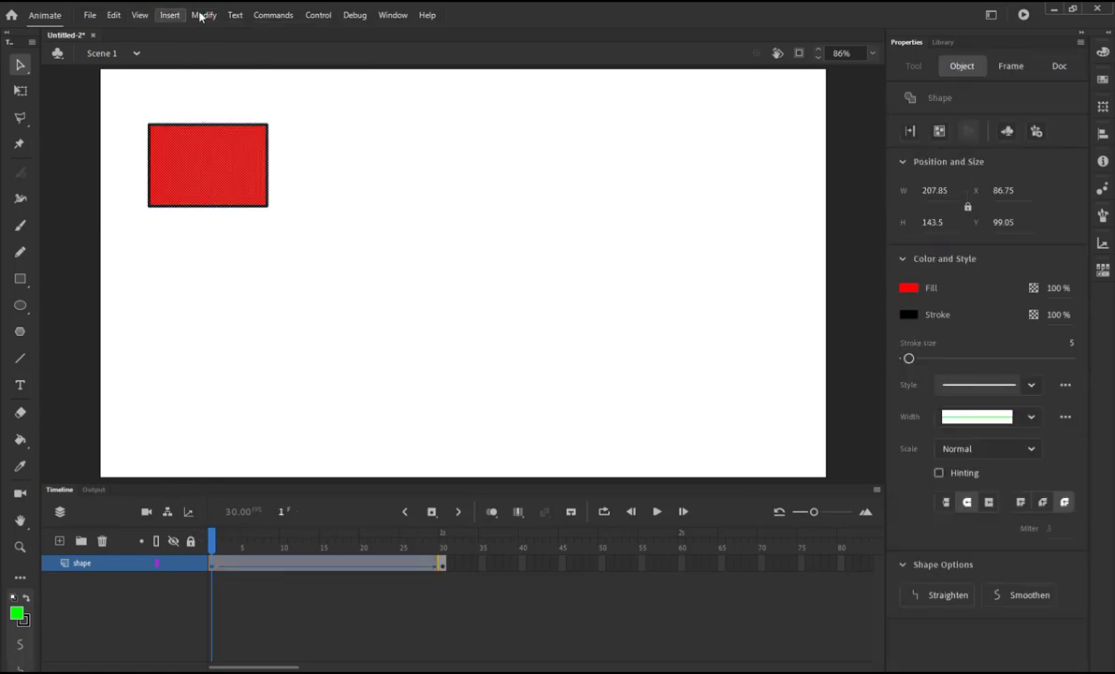
pyautogui.click(203, 14)
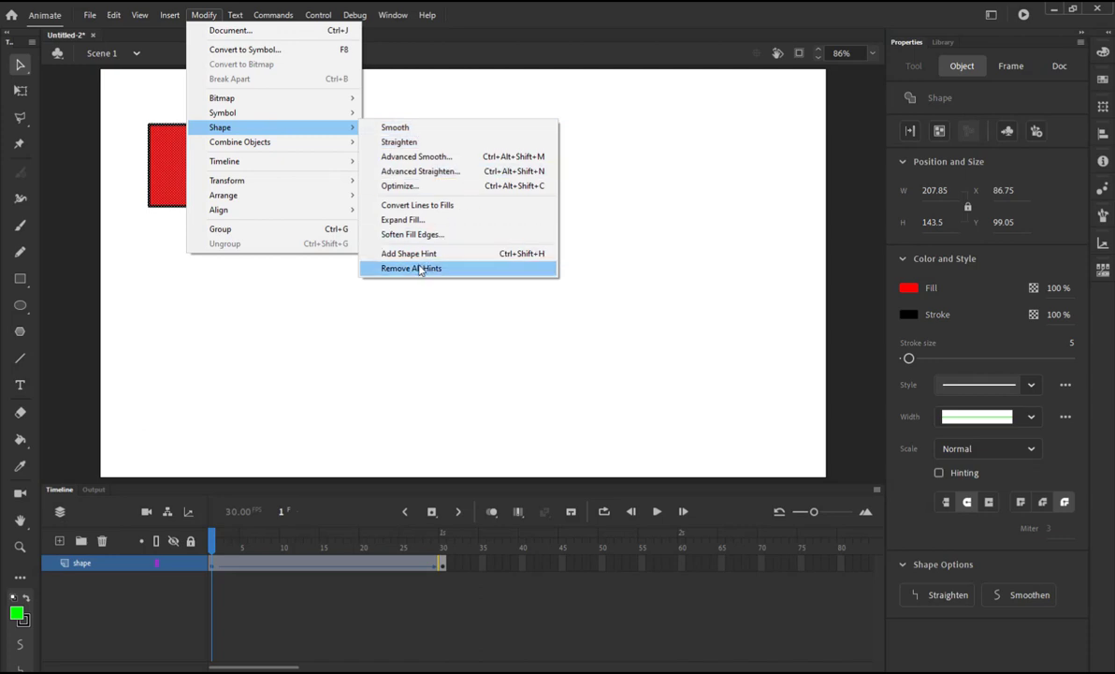
pyautogui.moveTo(409, 253)
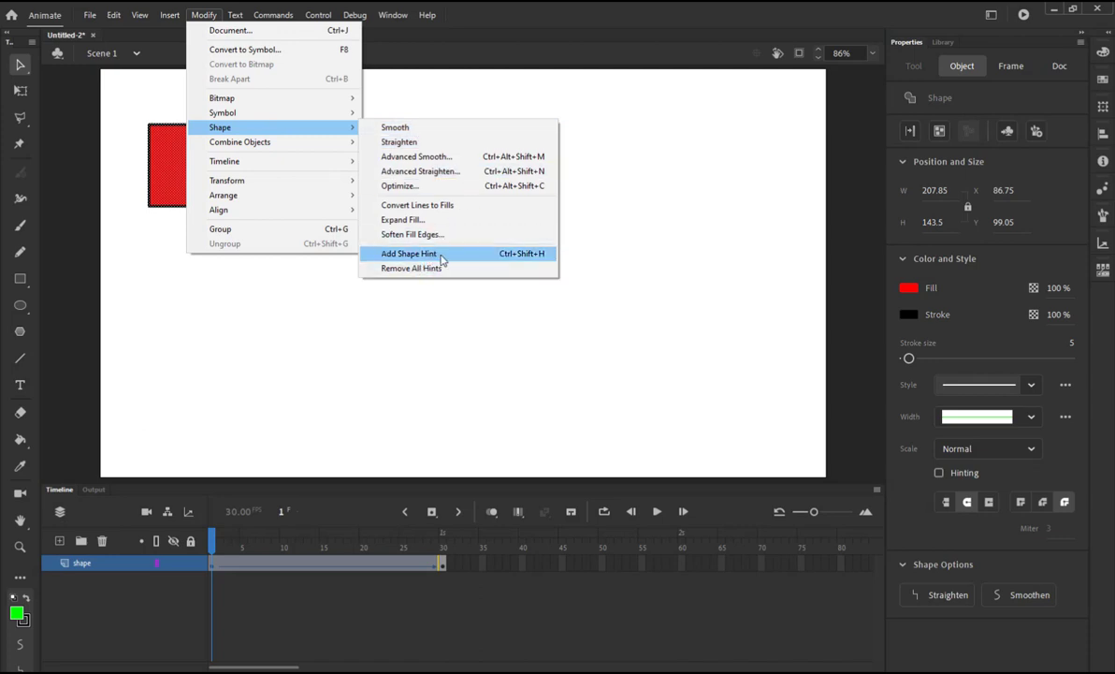
pyautogui.click(409, 254)
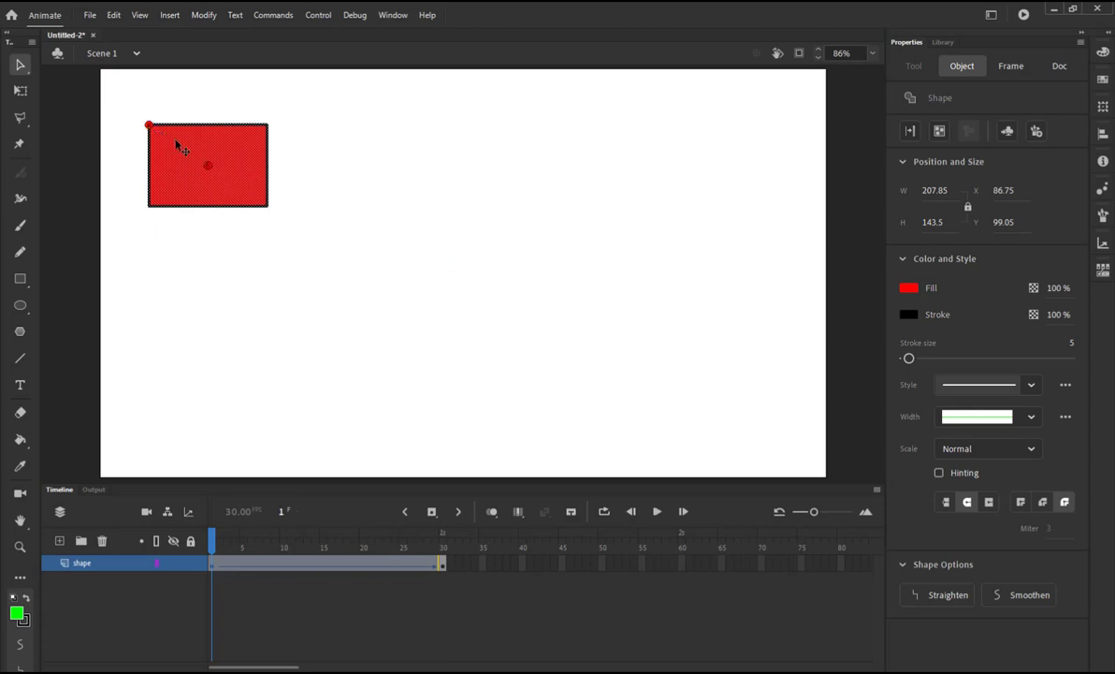
pyautogui.moveTo(268, 124)
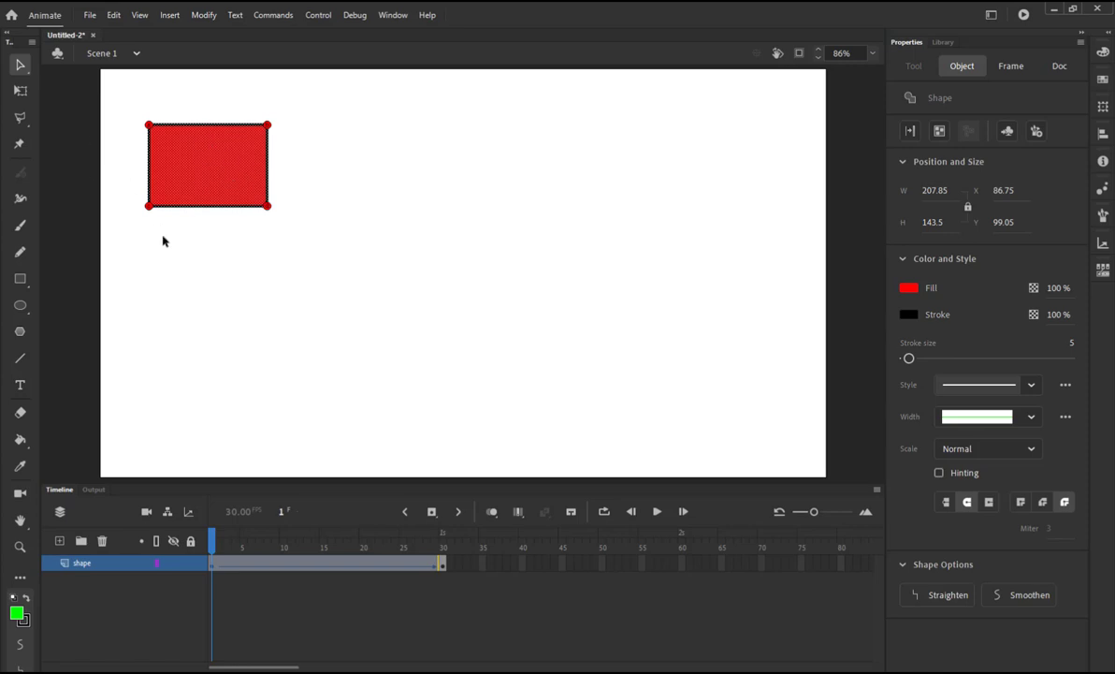
pyautogui.moveTo(220, 143)
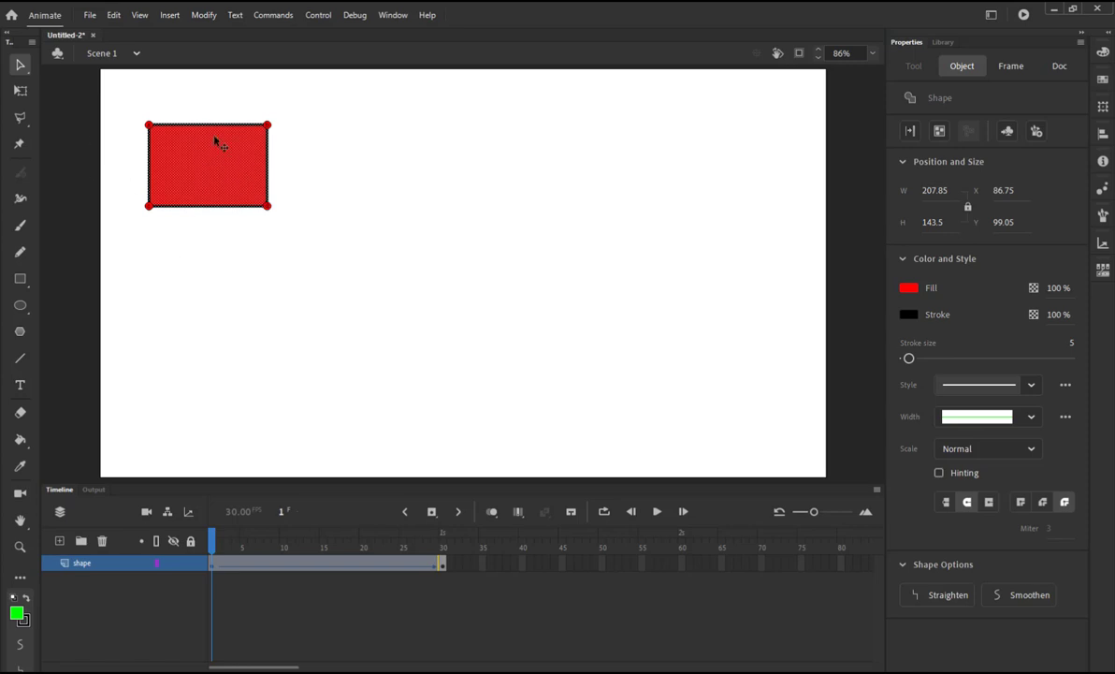
pyautogui.moveTo(245, 174)
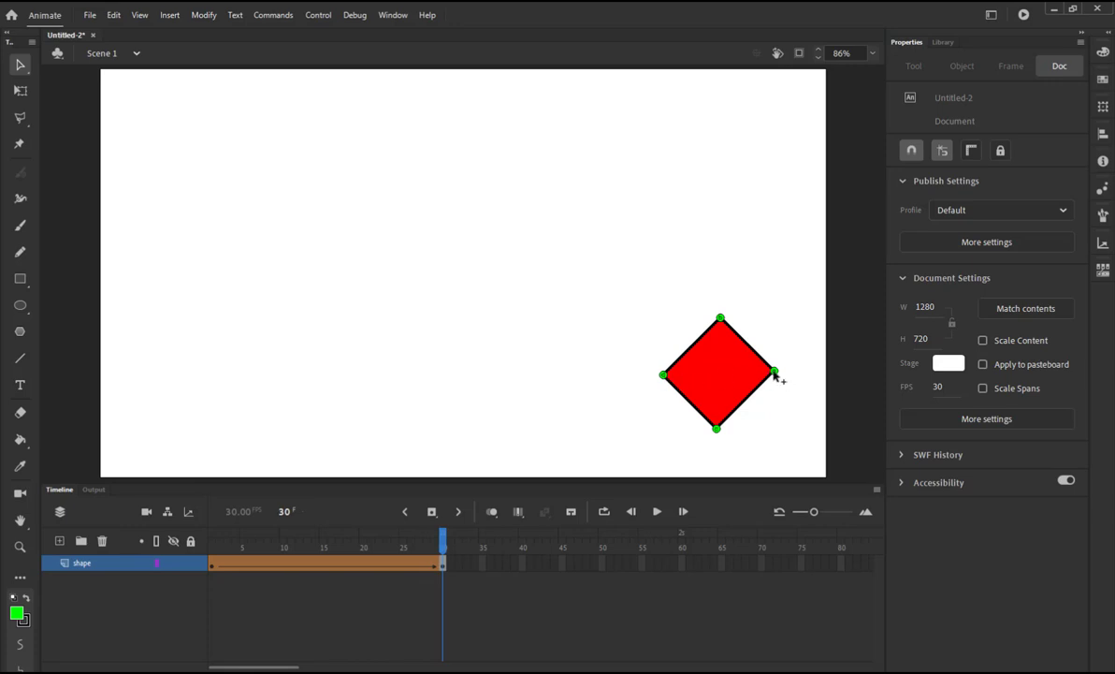
pyautogui.moveTo(776, 419)
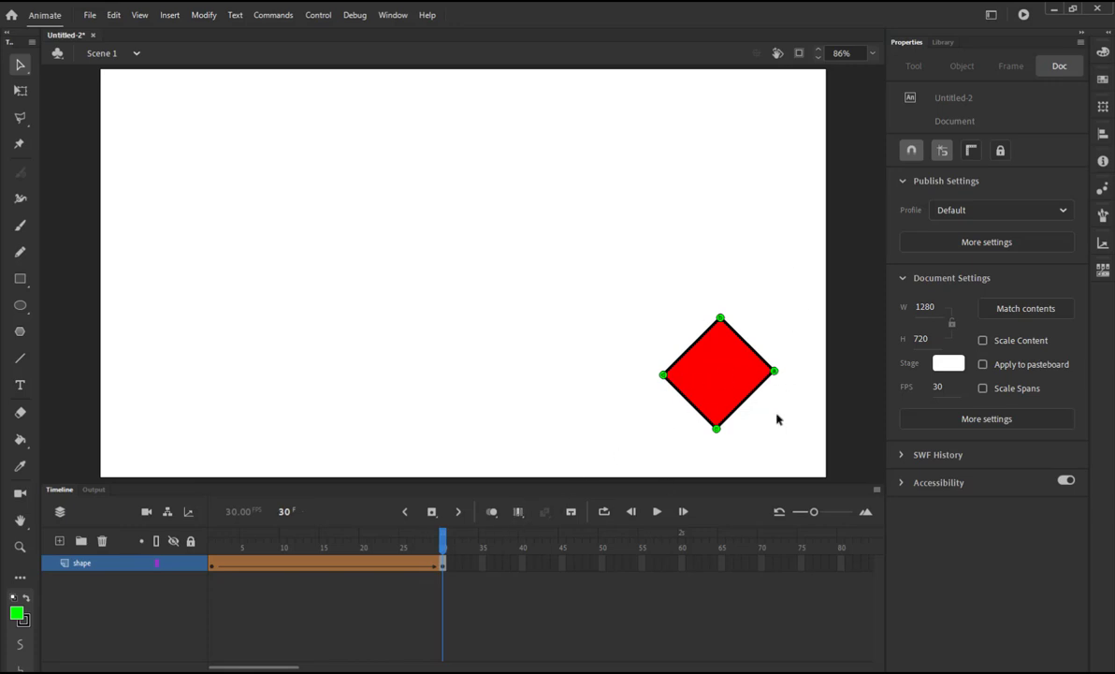
pyautogui.moveTo(678, 349)
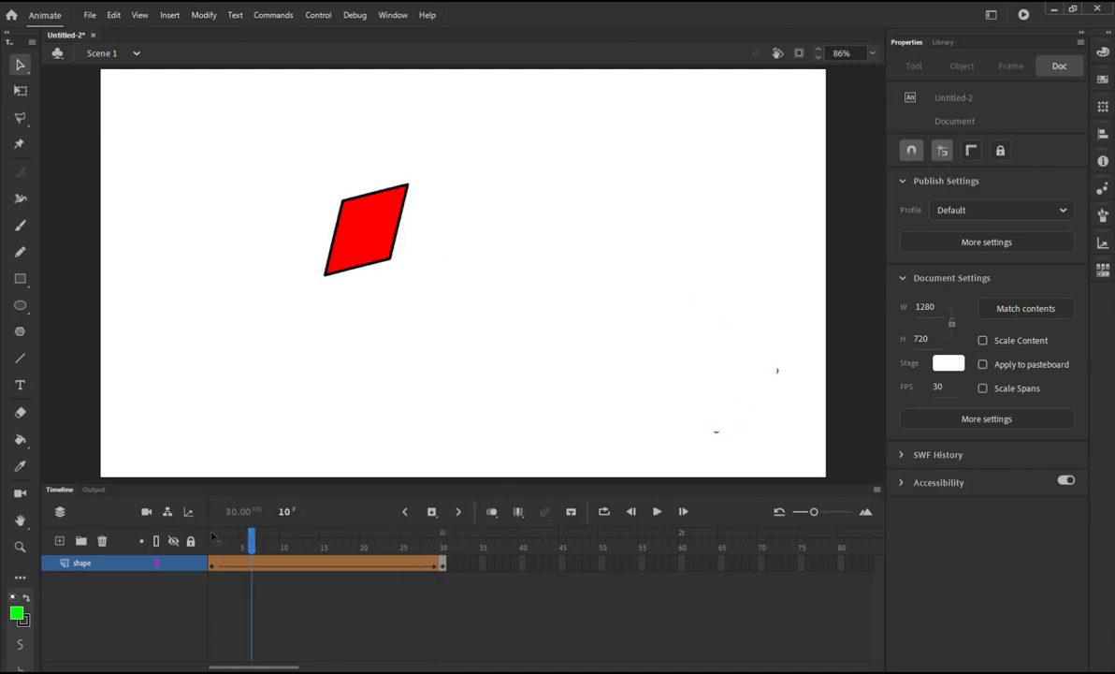
# Step: Go to the tween's final keyframe at frame 30
pyautogui.click(211, 538)
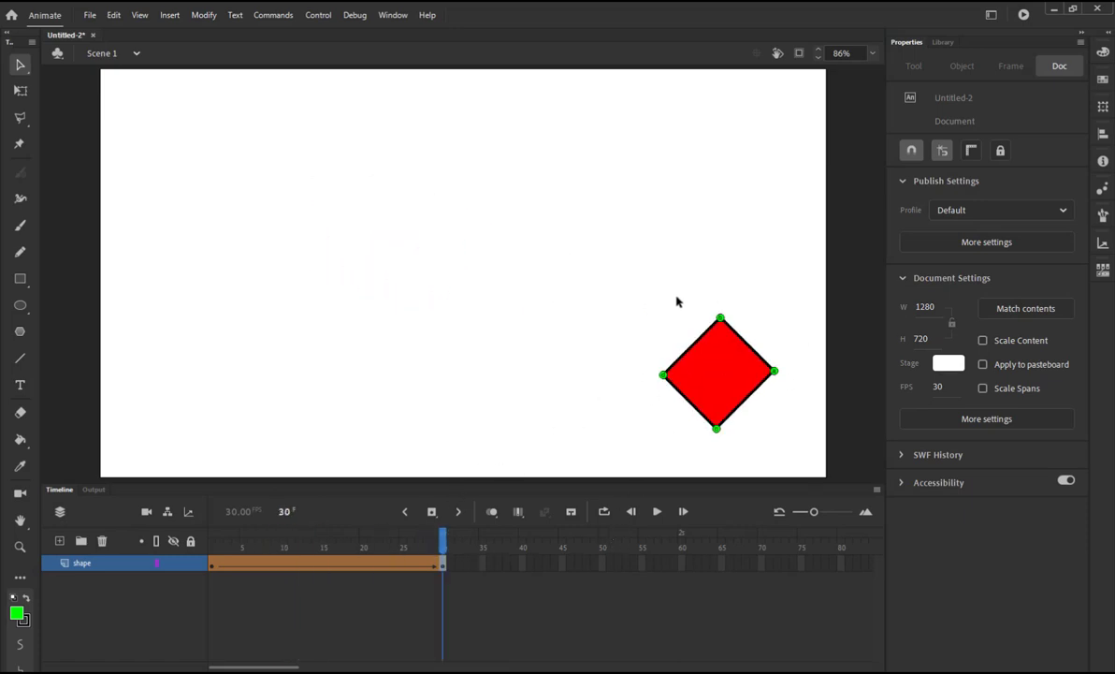
pyautogui.moveTo(519, 487)
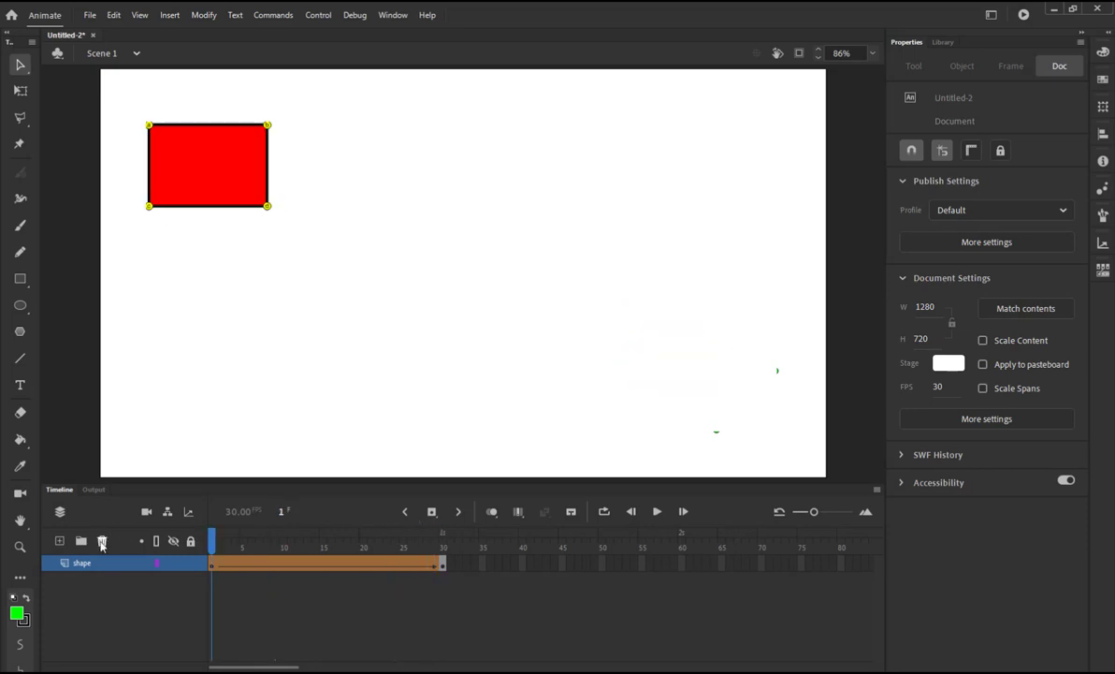
# Step: Delete the rectangle tween layer and add the Pen tool to the toolbar
pyautogui.click(60, 541)
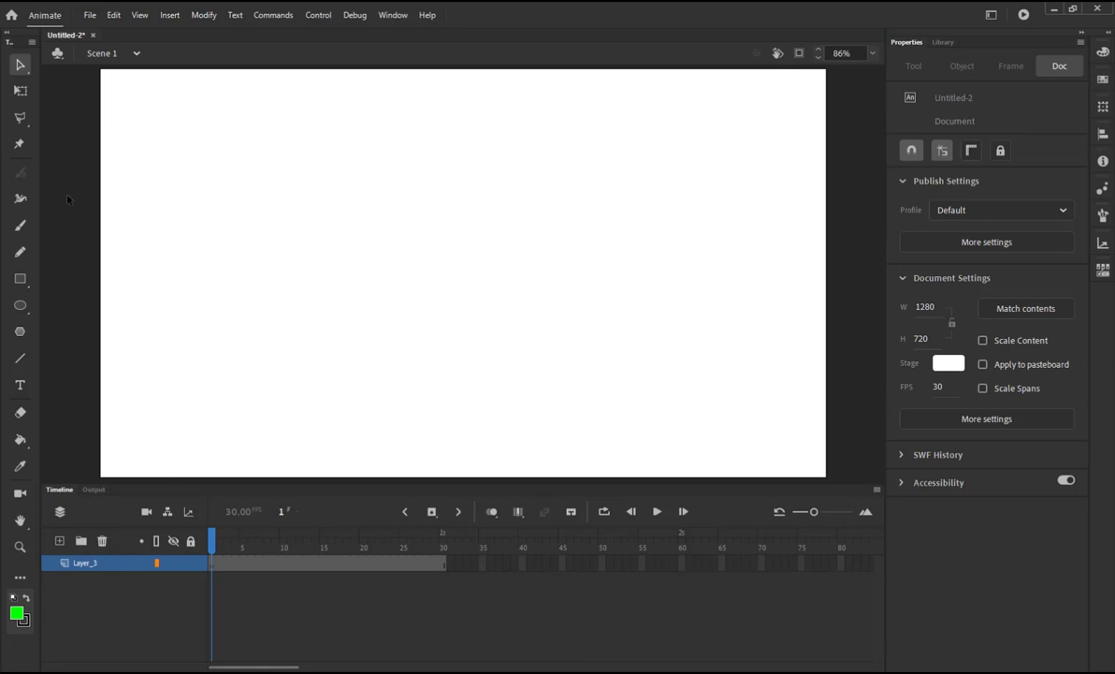
pyautogui.moveTo(37, 369)
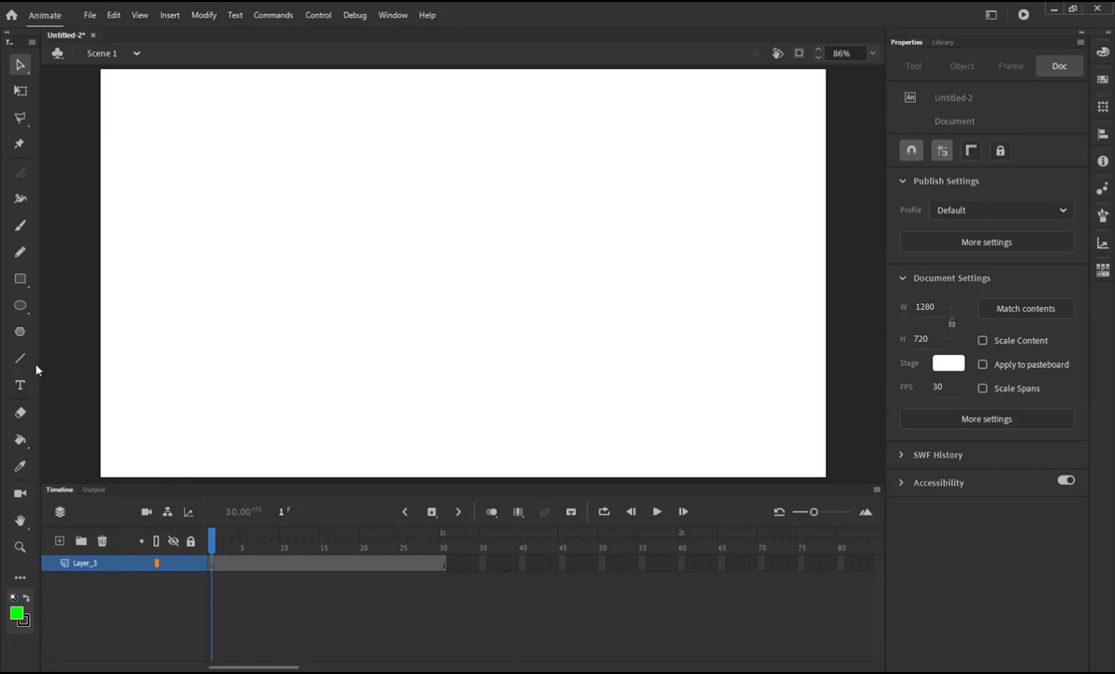
pyautogui.moveTo(37, 500)
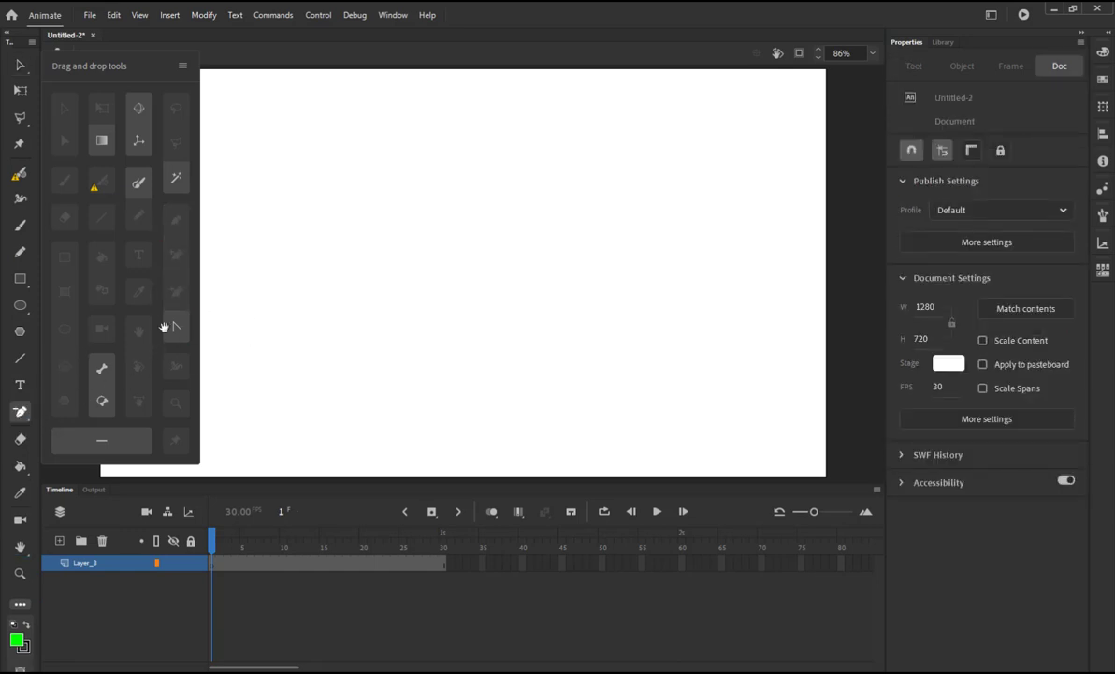
pyautogui.click(101, 400)
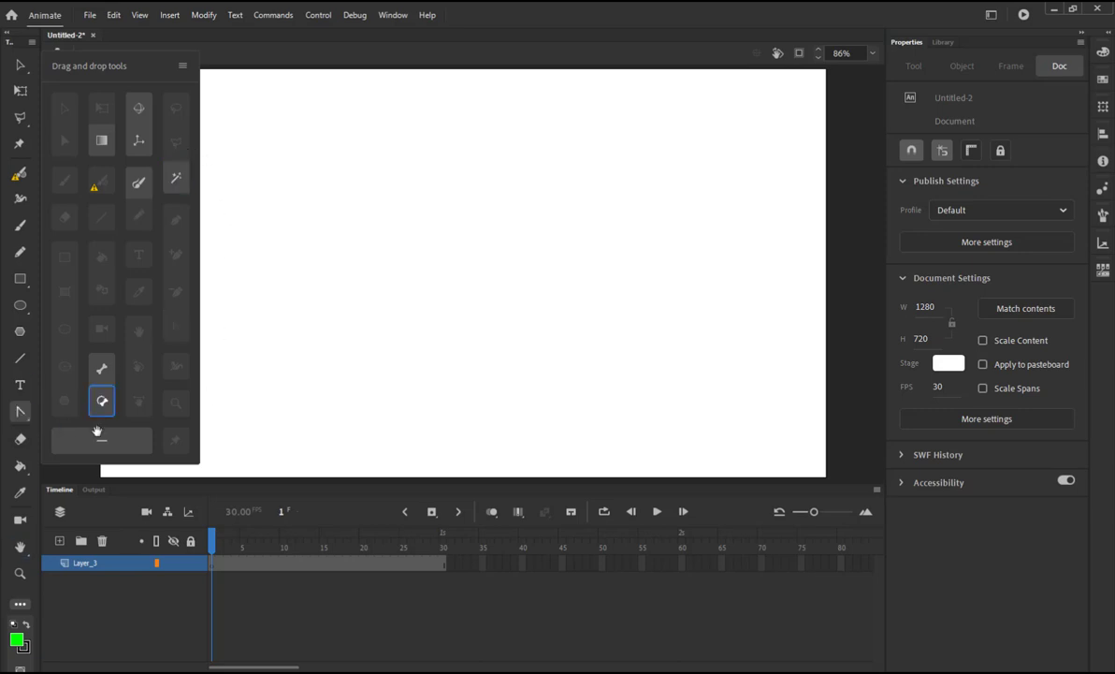
pyautogui.click(183, 66)
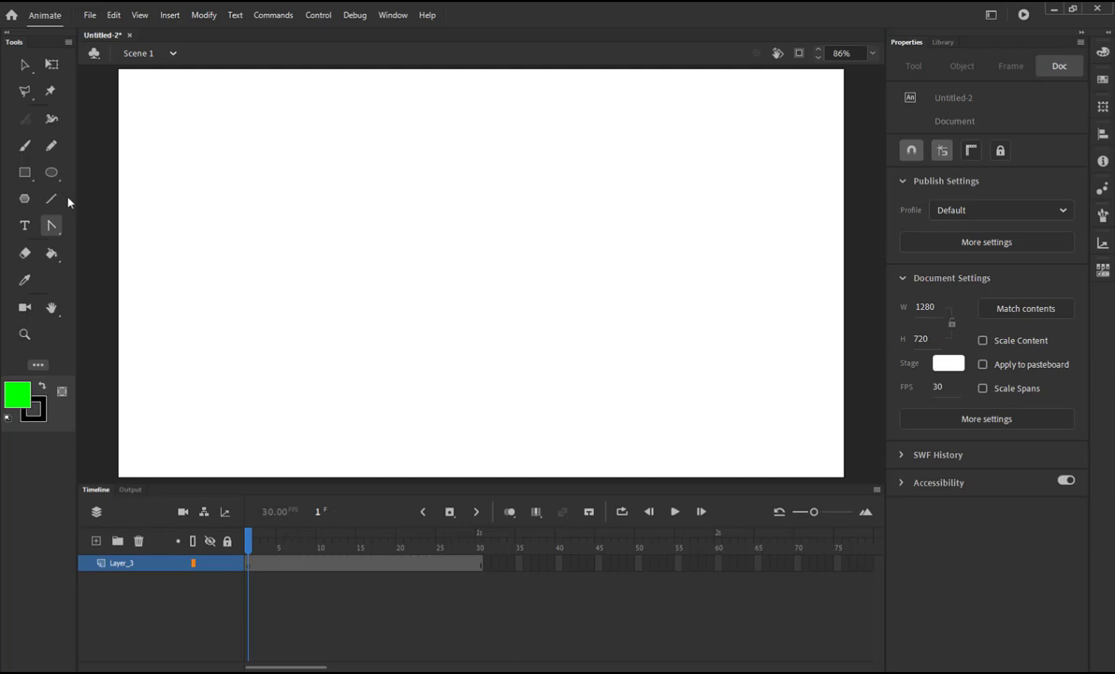
# Step: Draw the wave outline with the Pen tool, rounding the crest and smoothing the trough
pyautogui.click(52, 224)
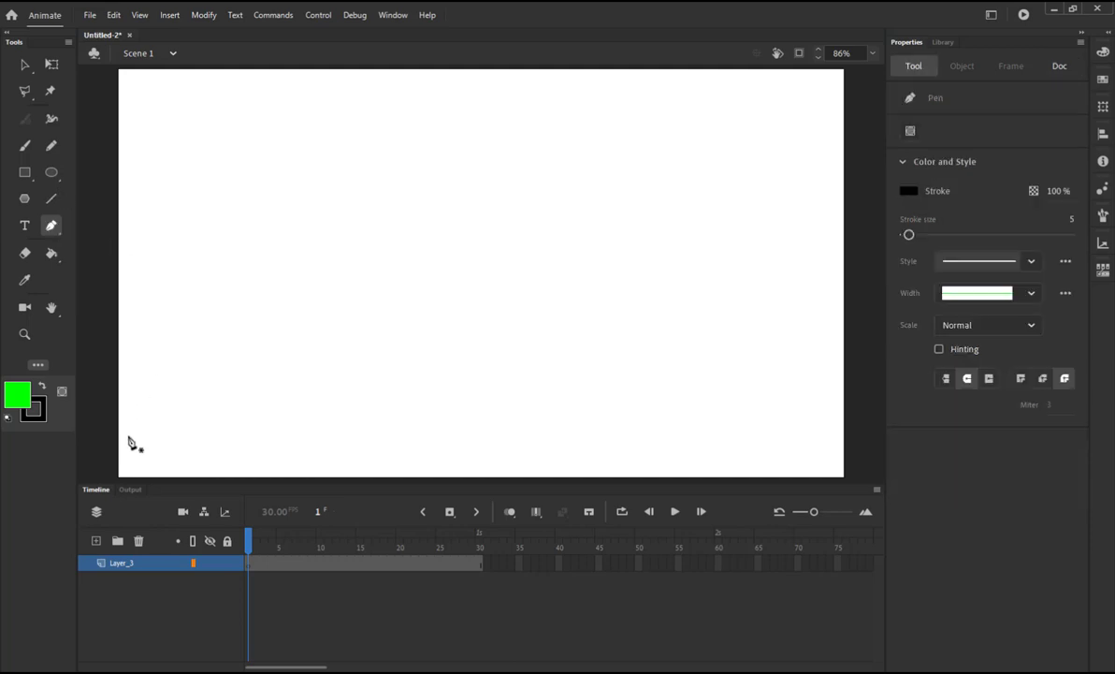
pyautogui.moveTo(115, 423)
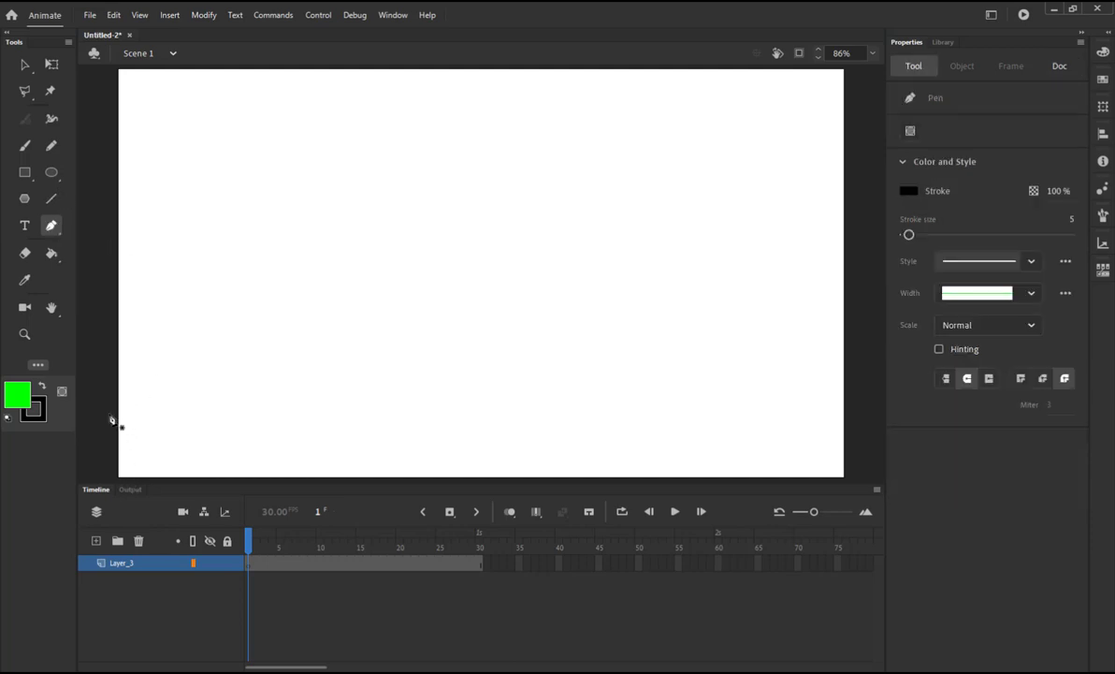
pyautogui.moveTo(861, 415)
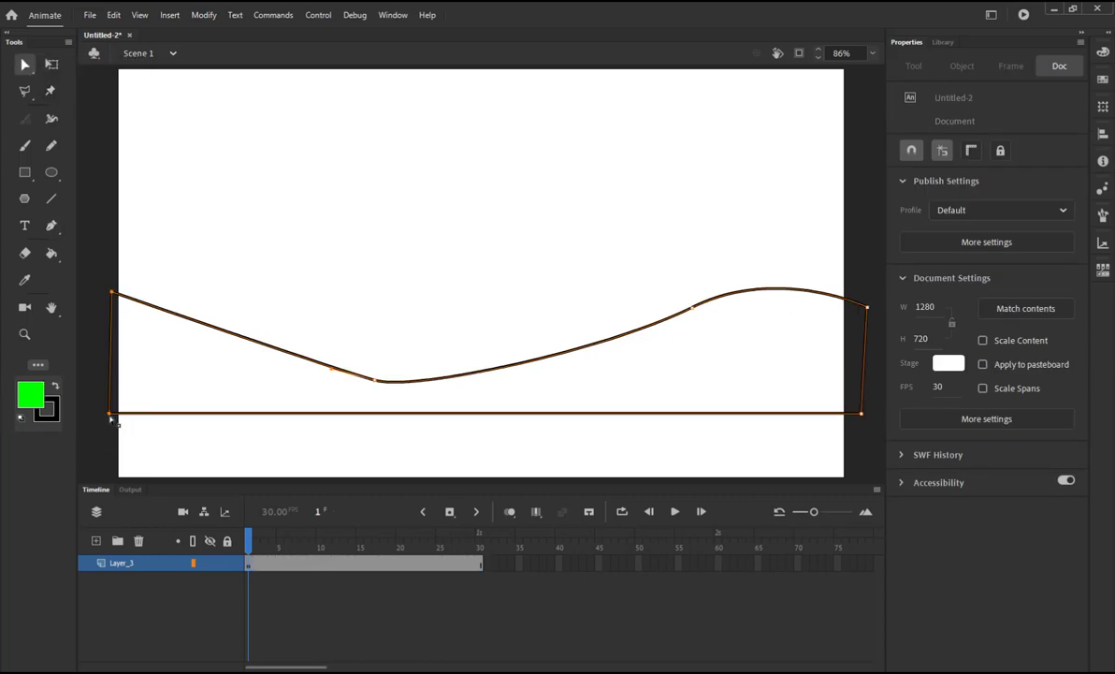
pyautogui.moveTo(113, 416); pyautogui.dragTo(120, 454)
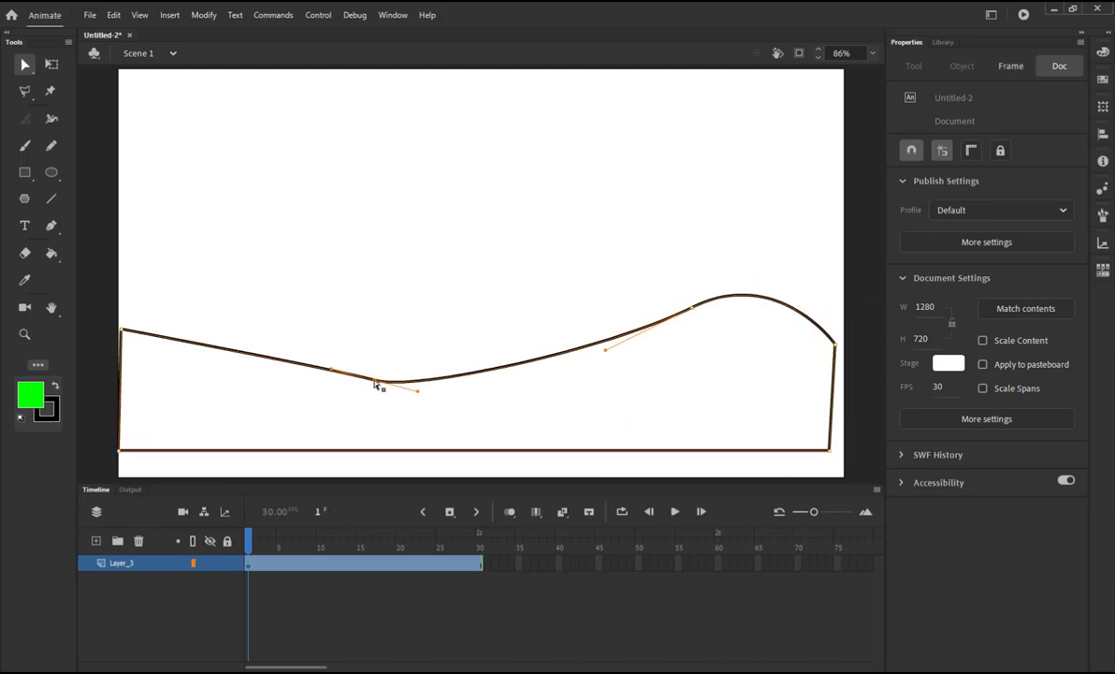
pyautogui.moveTo(375, 384); pyautogui.dragTo(459, 391)
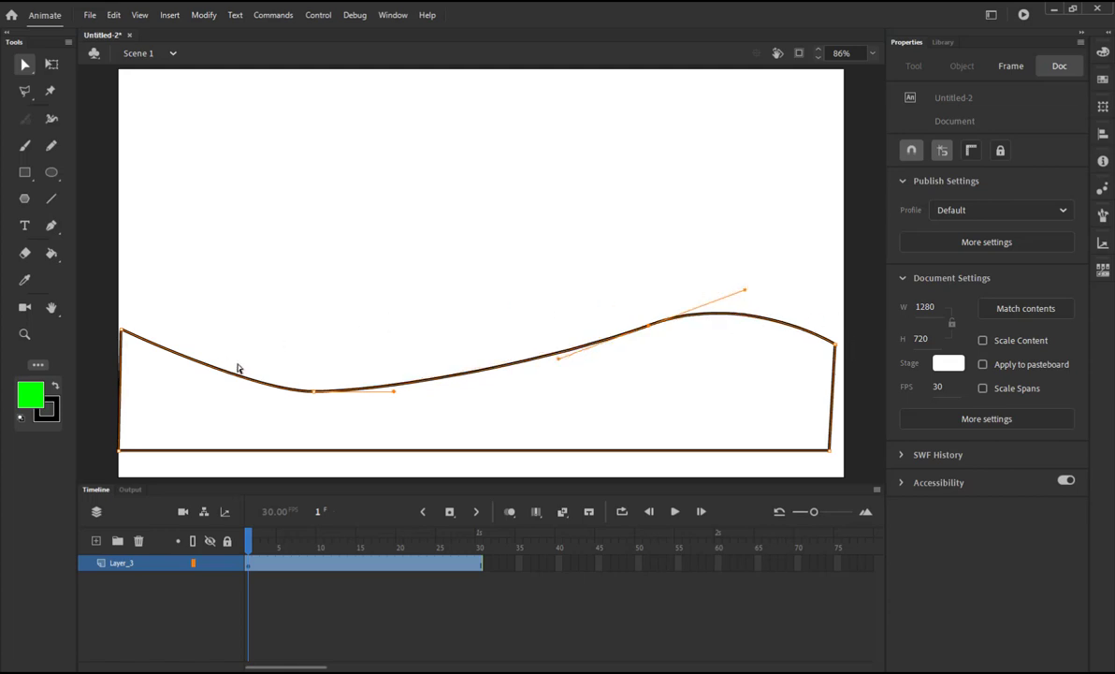
pyautogui.moveTo(390, 366)
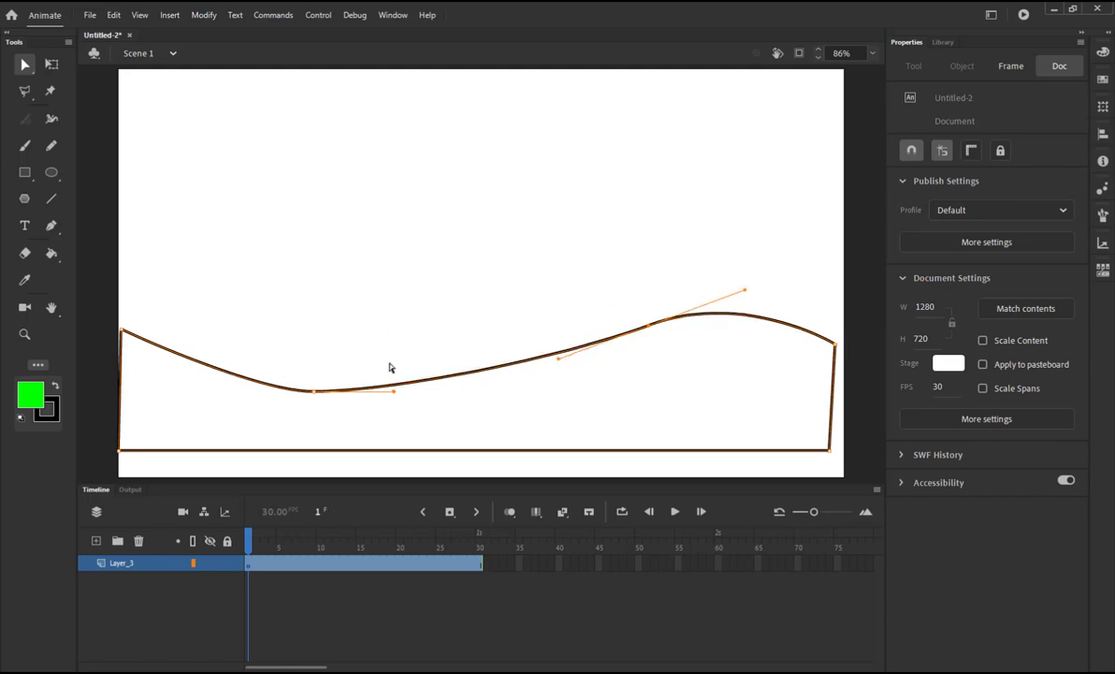
pyautogui.moveTo(277, 173)
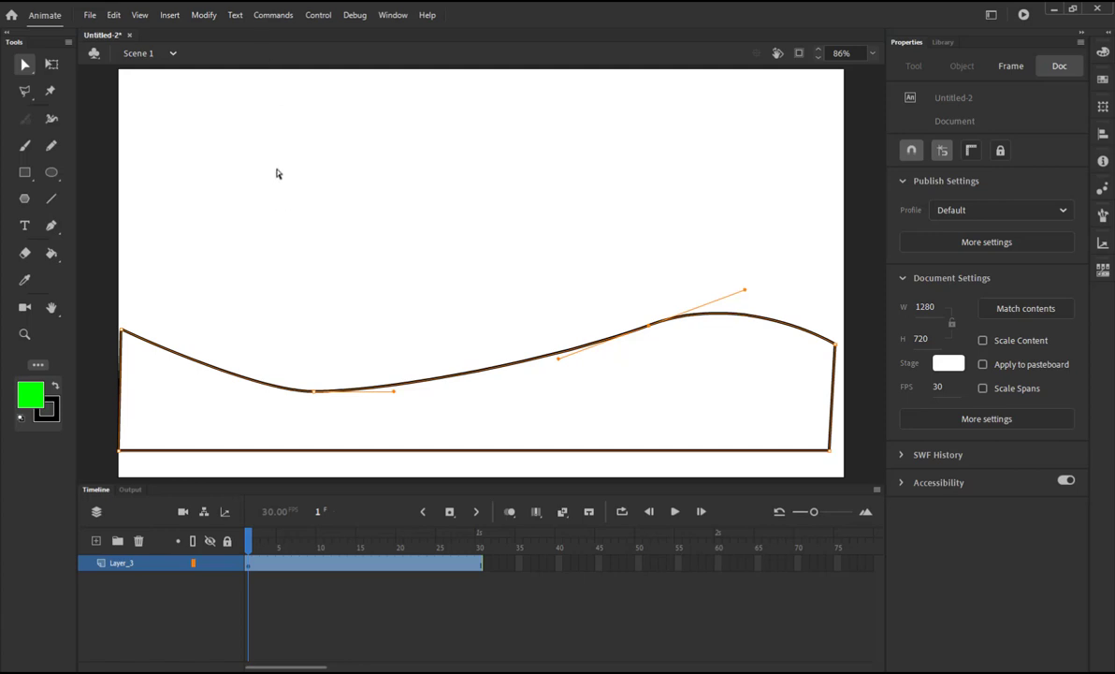
pyautogui.moveTo(543, 221)
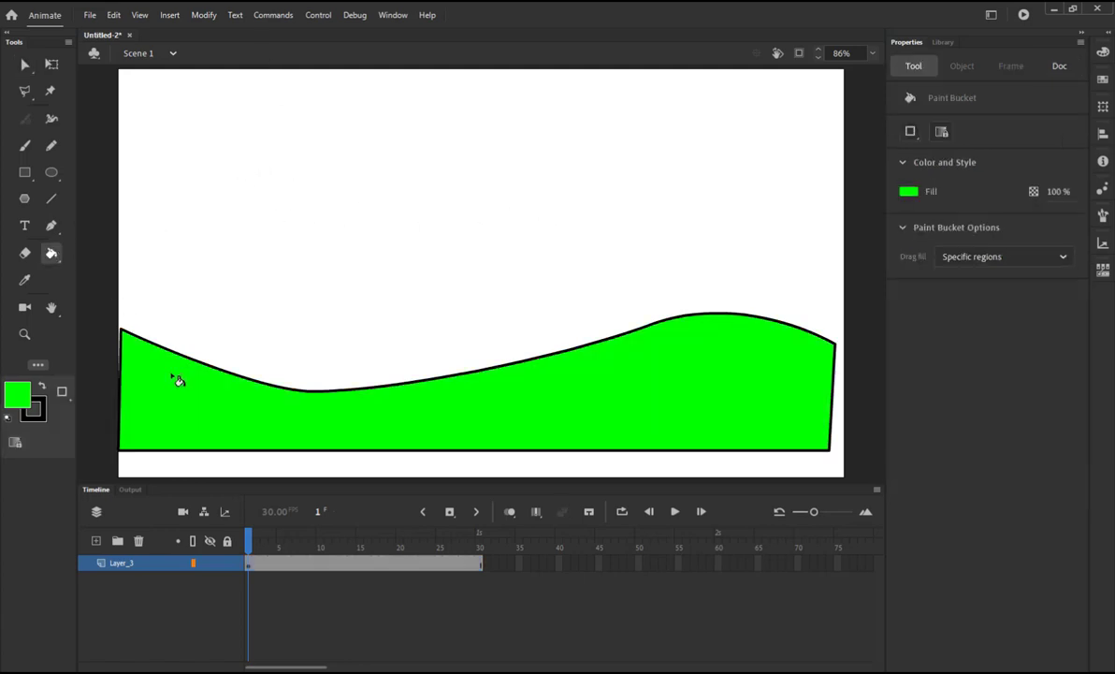
# Step: Fill the wave shape with solid blue and remove its black outline
pyautogui.click(908, 191)
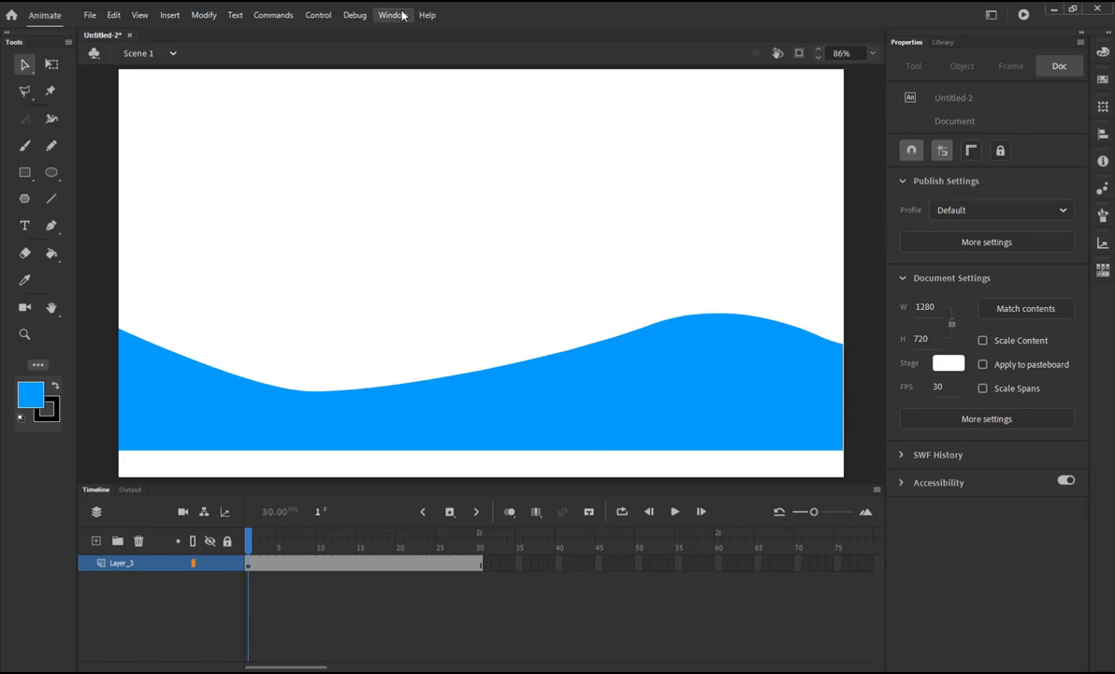
pyautogui.click(482, 393)
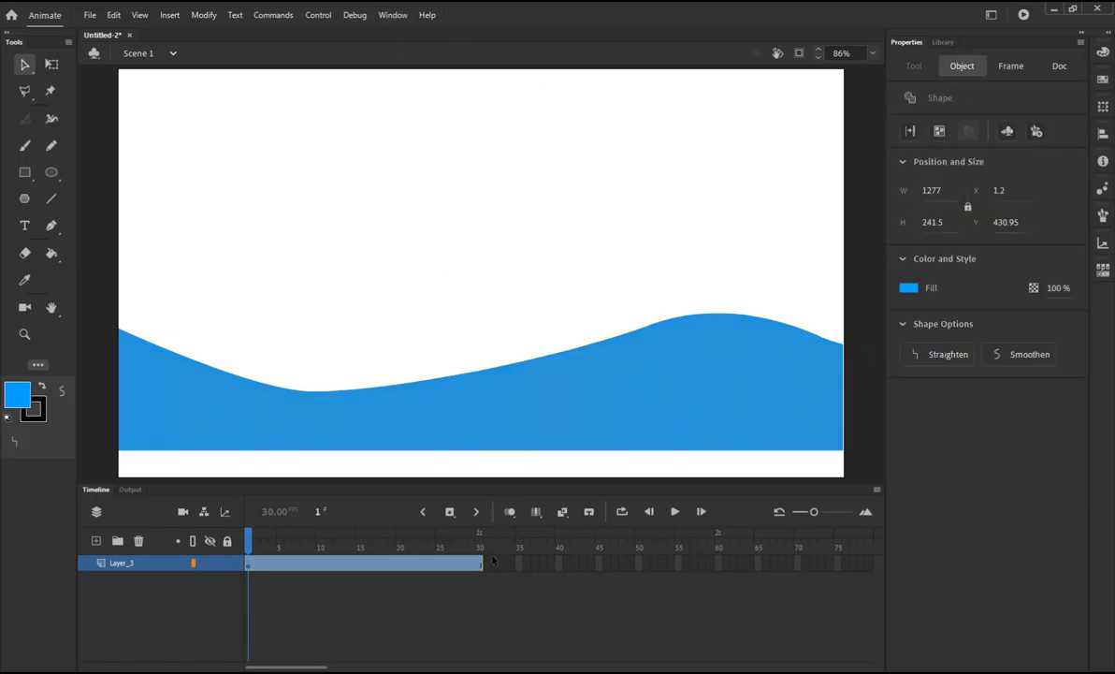
pyautogui.click(480, 562)
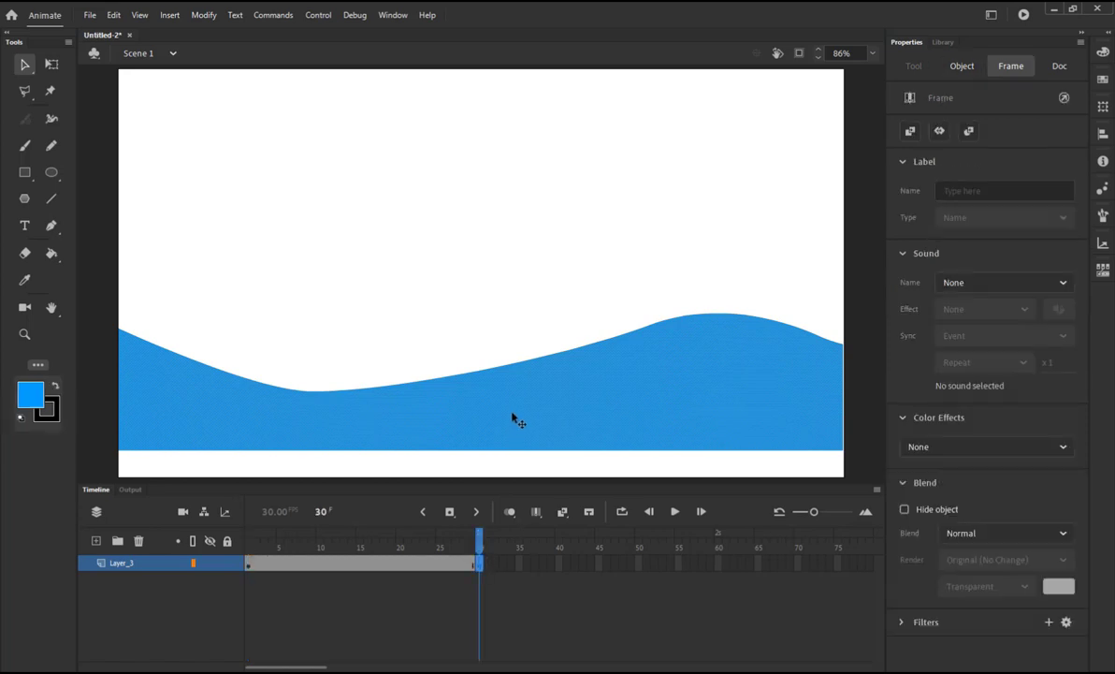
# Step: Insert a keyframe at frame 30 on Layer_3 and select the frames between the keyframes
pyautogui.click(718, 323)
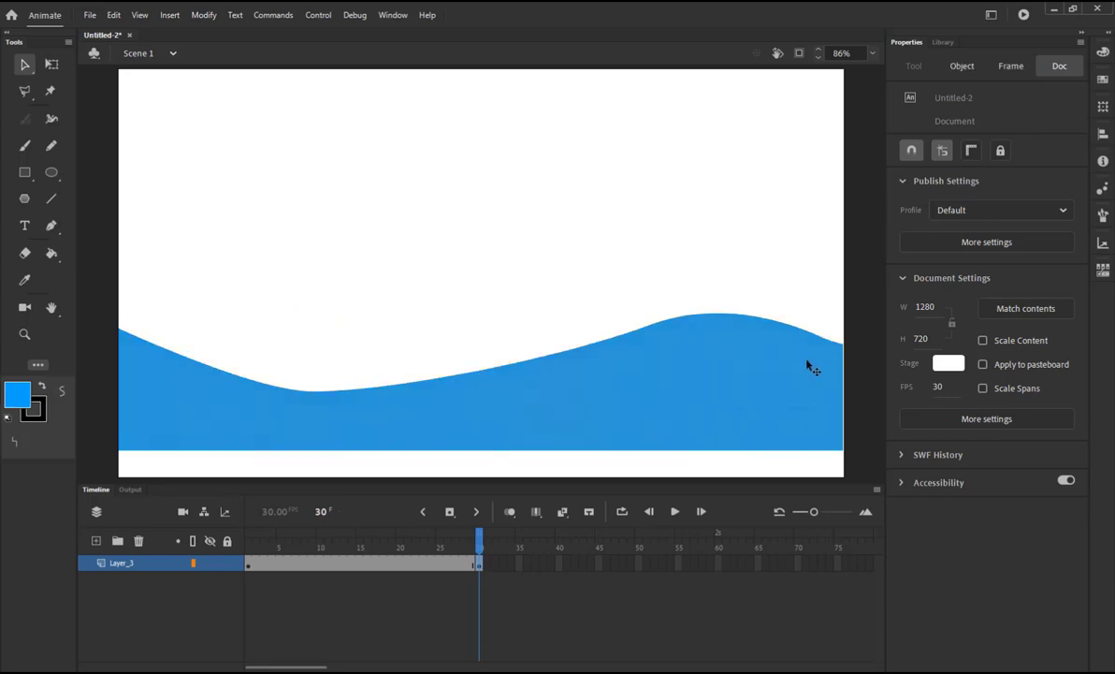
pyautogui.moveTo(1057, 129)
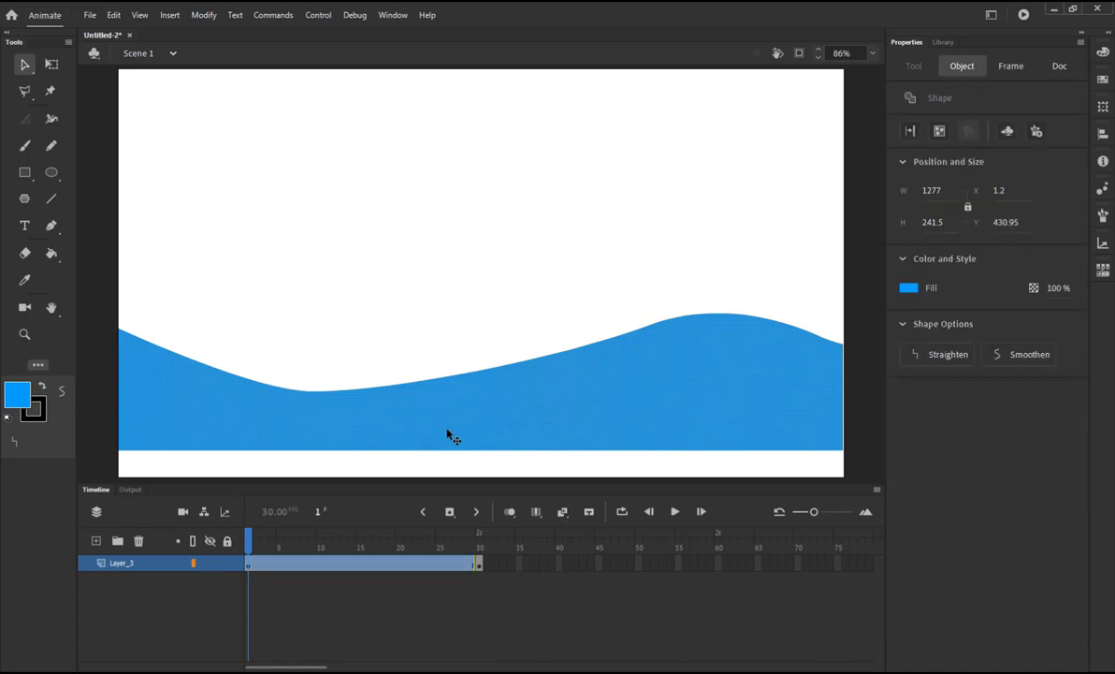
pyautogui.moveTo(345, 545)
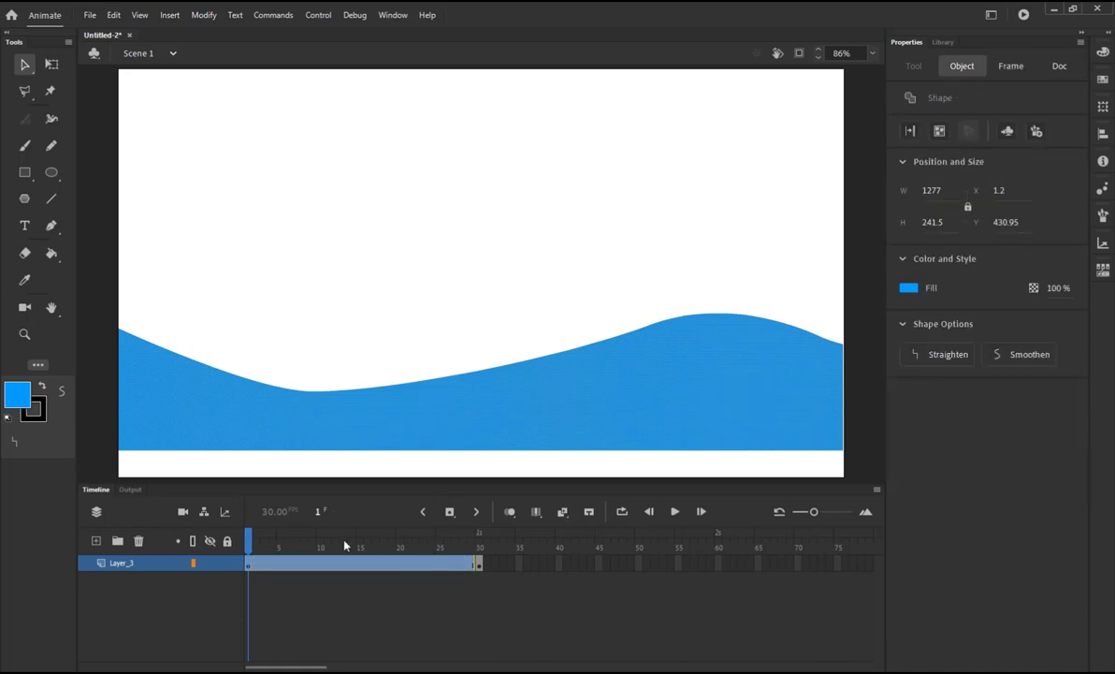
pyautogui.click(1011, 65)
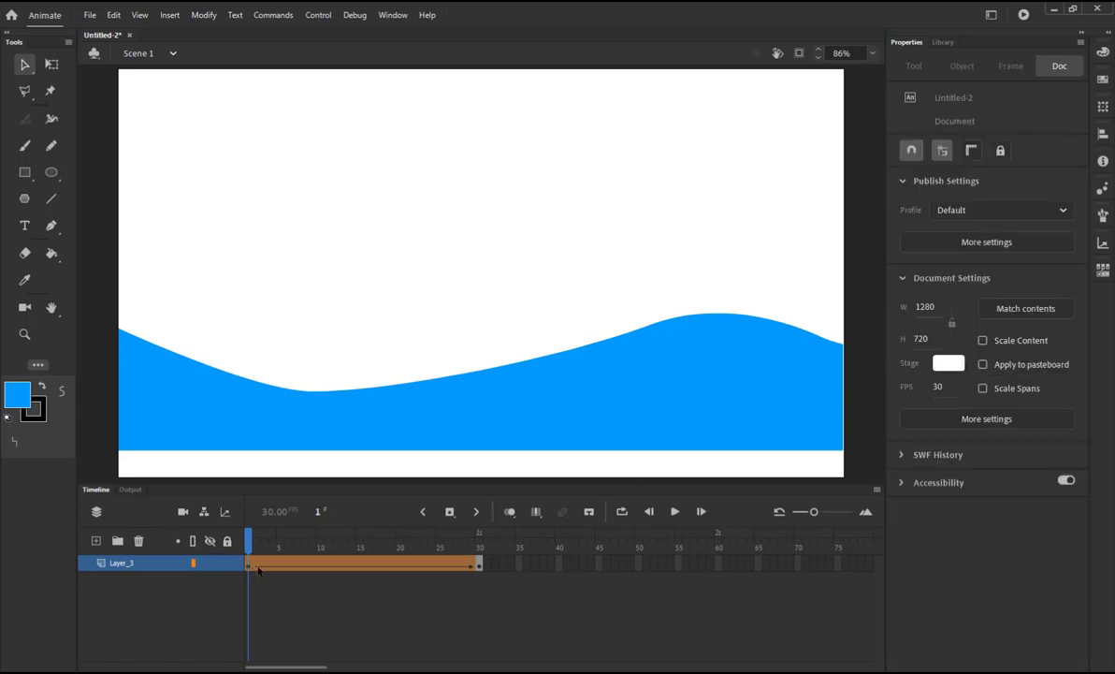
# Step: Create a shape tween and place hints on the first frame's wave left edge and crest
pyautogui.click(323, 445)
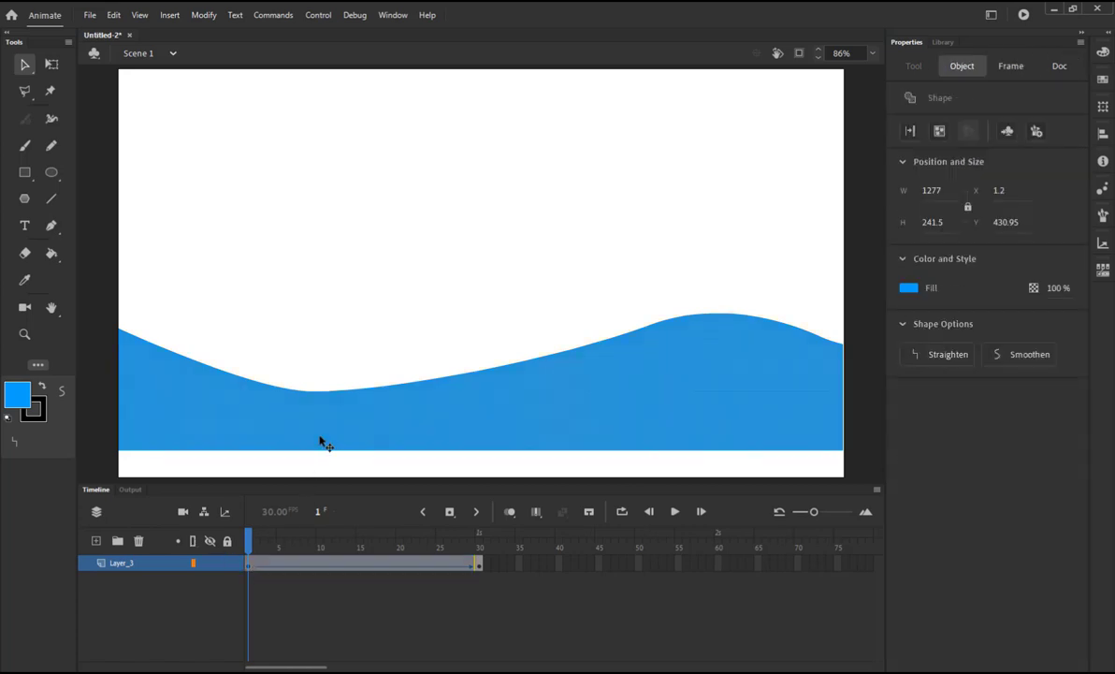
pyautogui.click(481, 382)
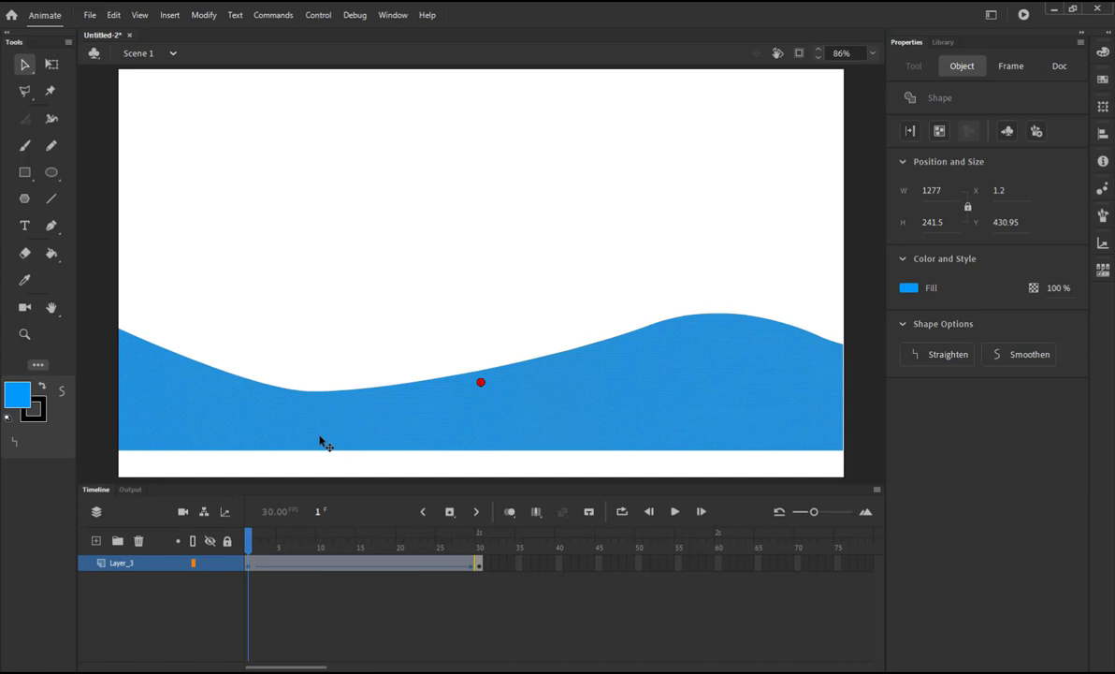
pyautogui.moveTo(326, 436)
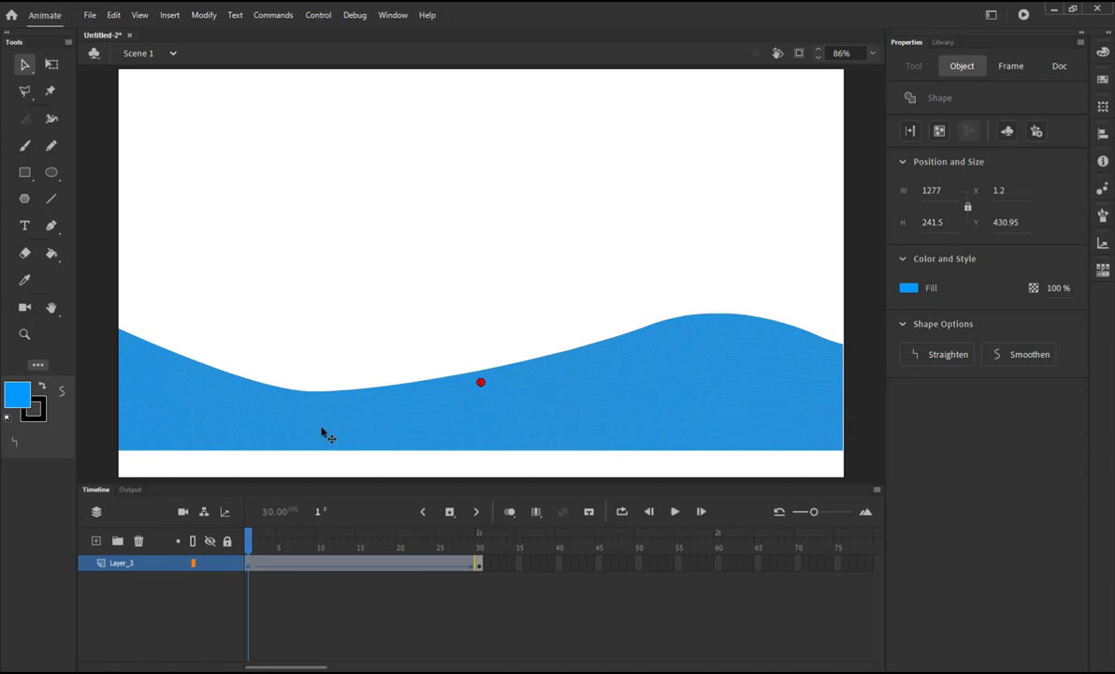
pyautogui.moveTo(481, 382); pyautogui.dragTo(525, 361)
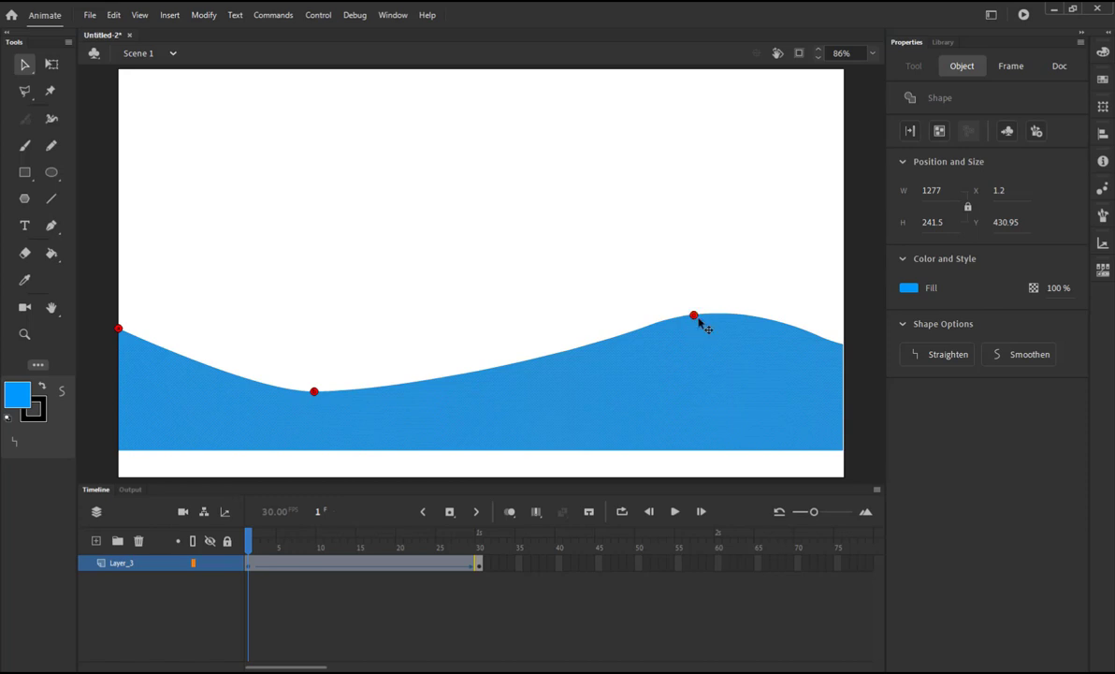
pyautogui.click(481, 382)
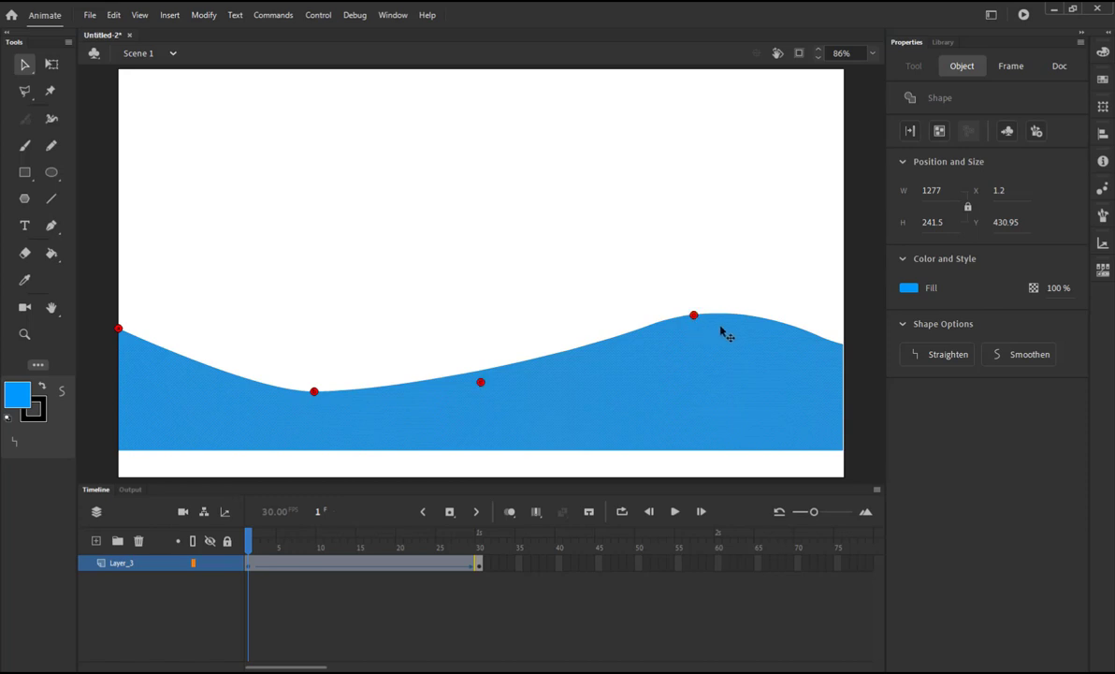
pyautogui.moveTo(562, 374)
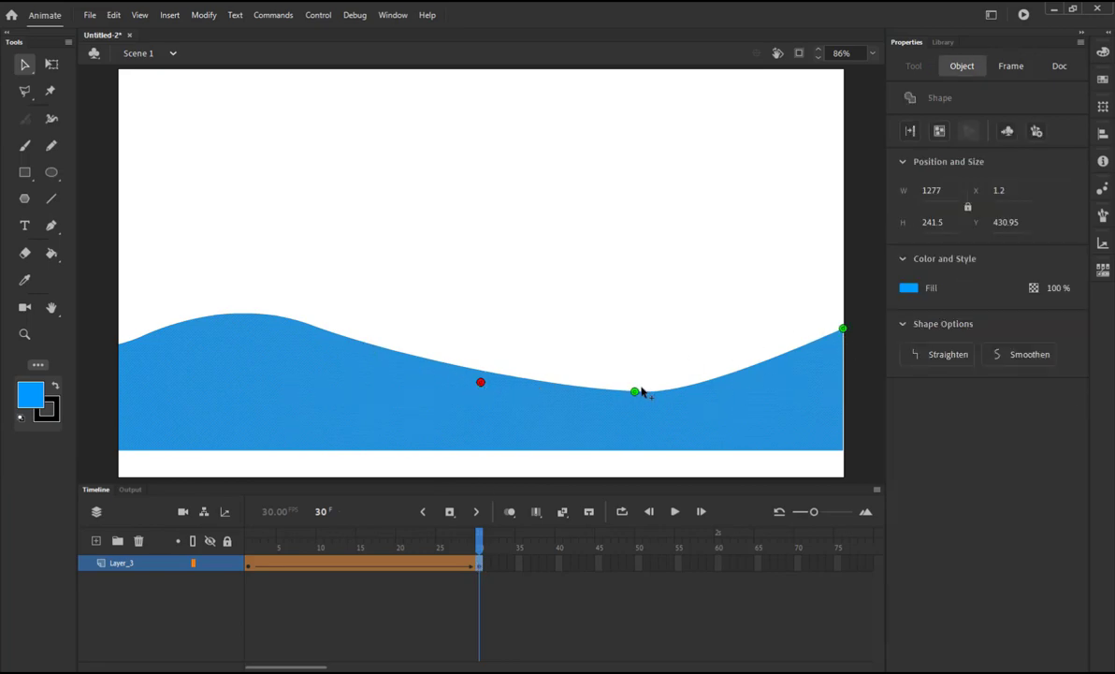
# Step: Drag a shape hint onto the flipped wave's trough at frame 30
pyautogui.moveTo(635, 391); pyautogui.dragTo(717, 379)
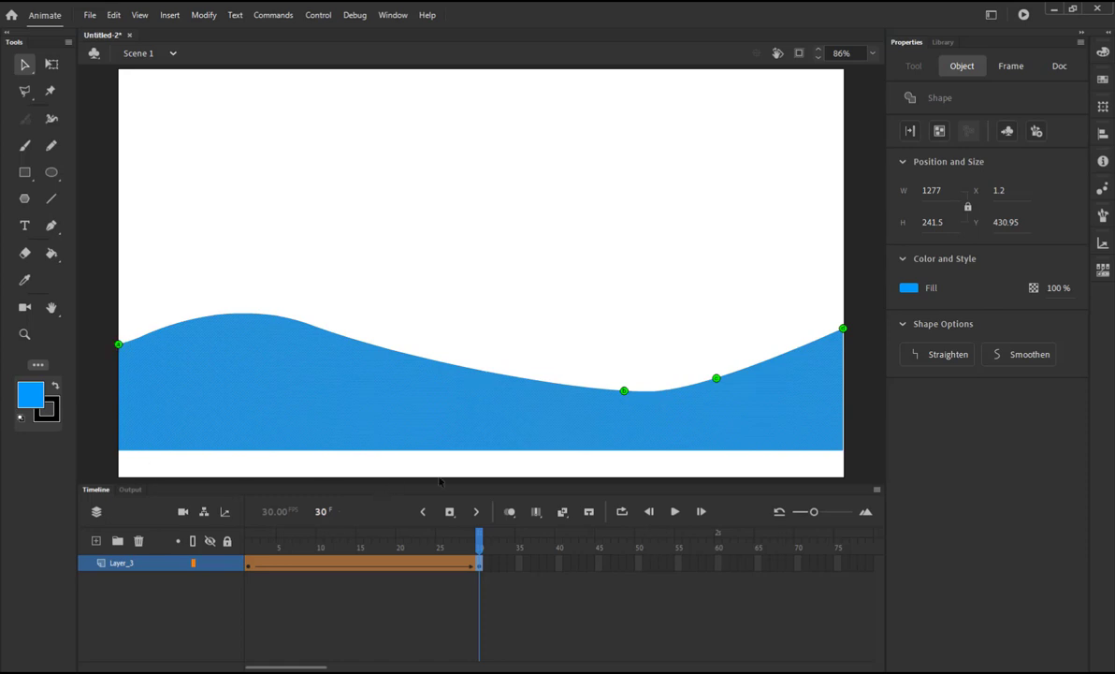
pyautogui.moveTo(606, 397)
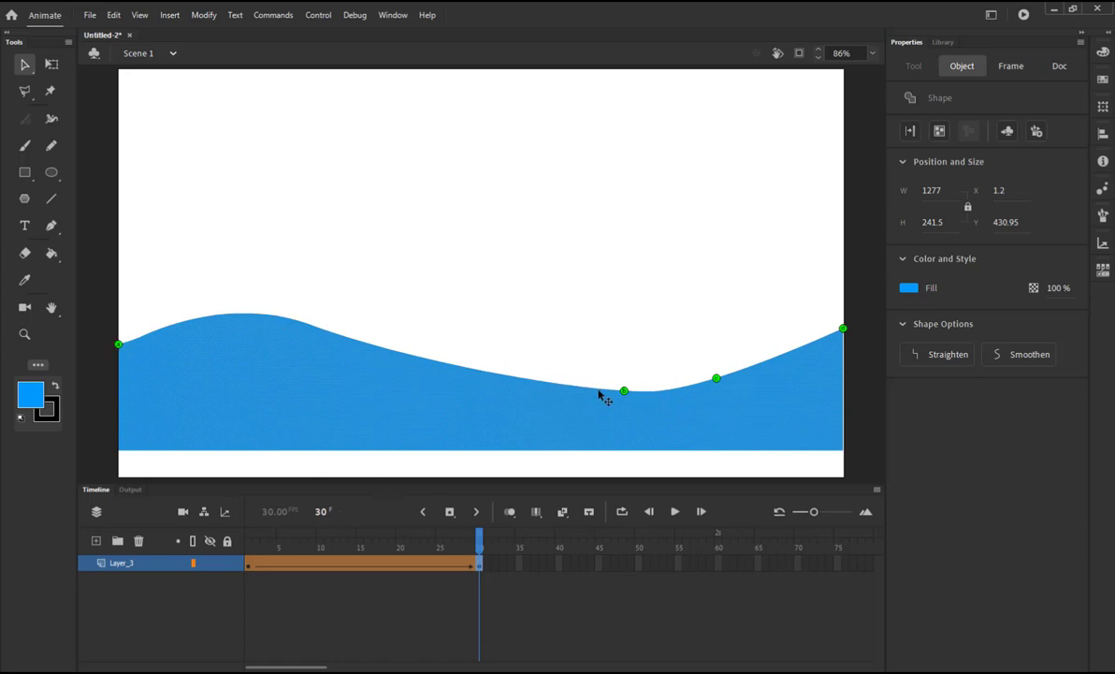
pyautogui.moveTo(655, 388)
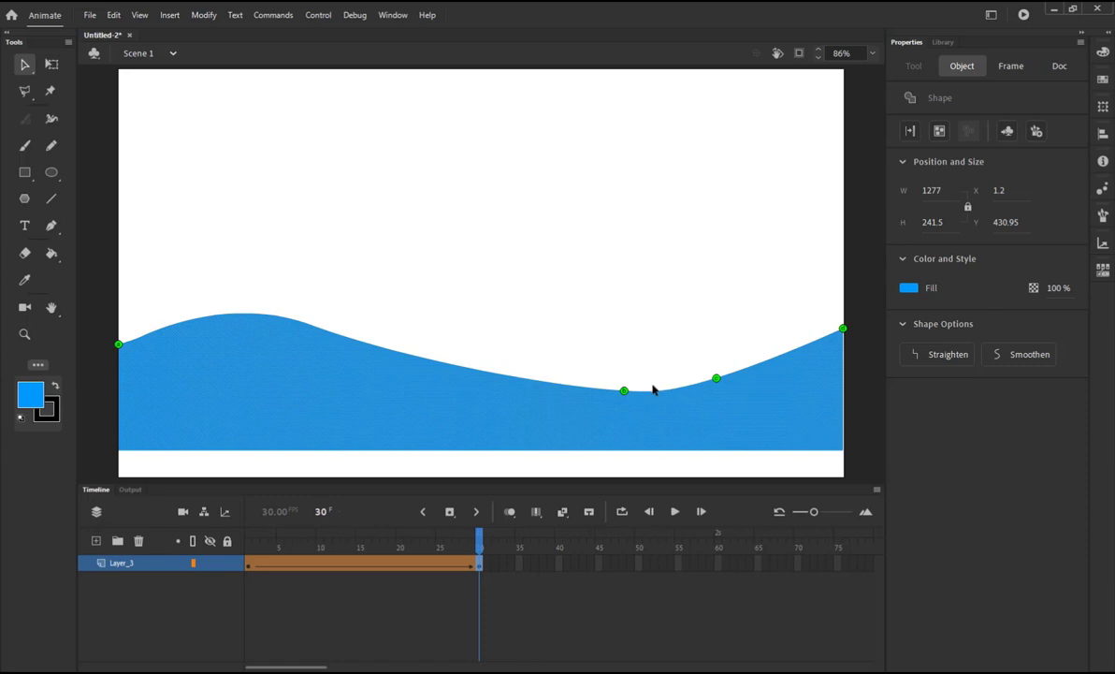
pyautogui.moveTo(652, 400)
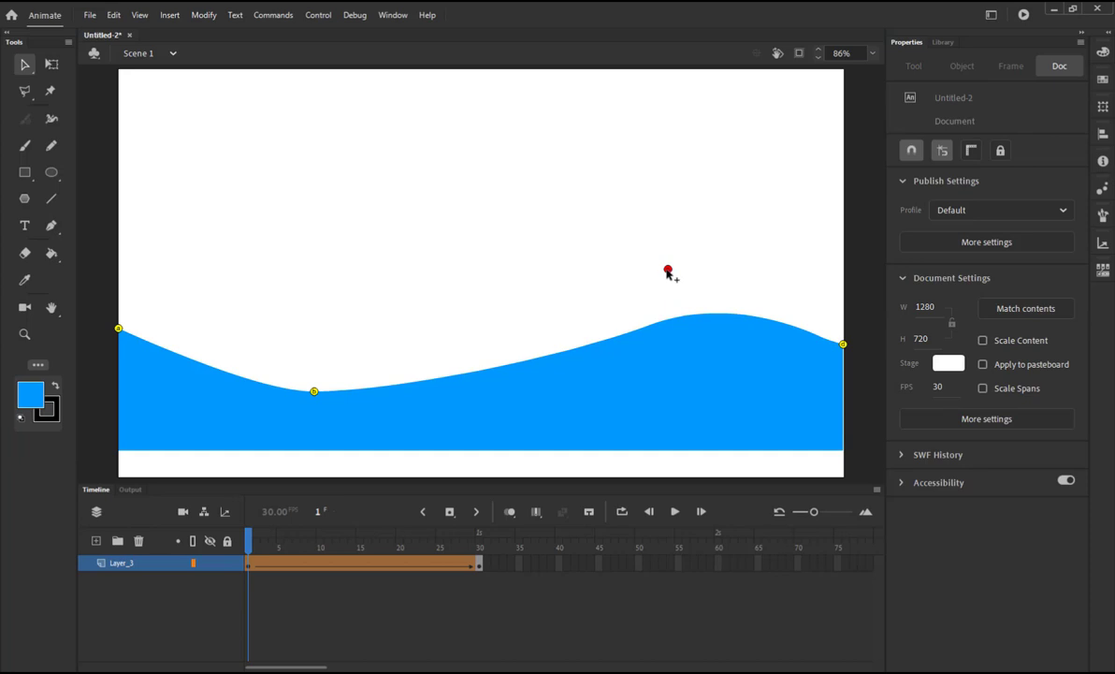
pyautogui.moveTo(418, 512)
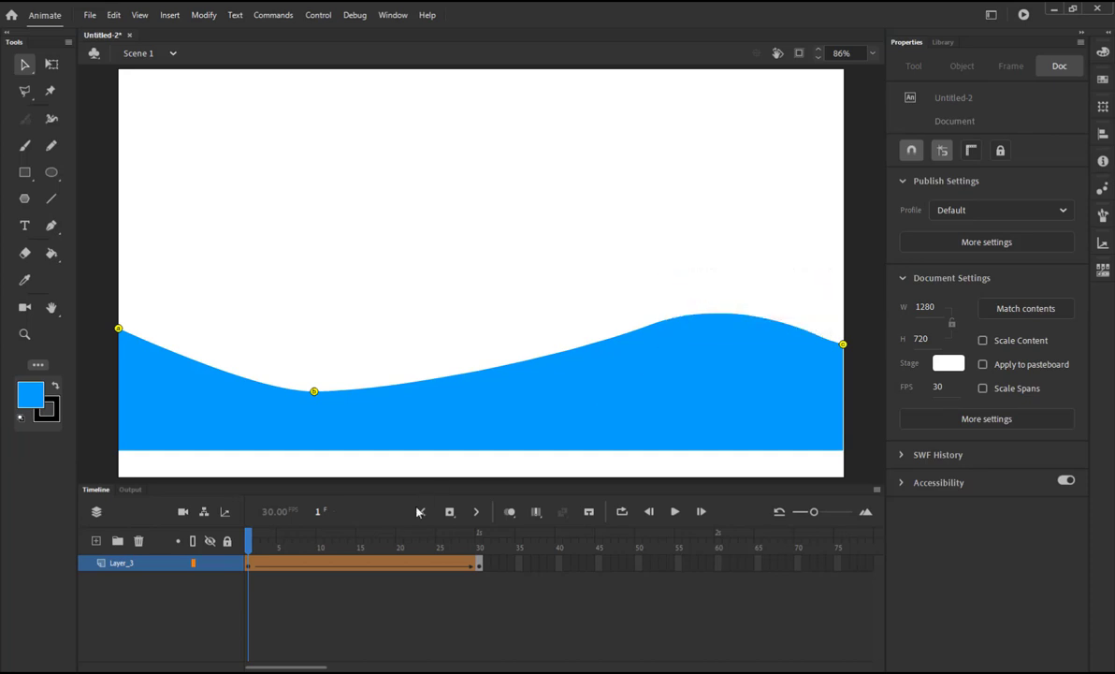
# Step: On frame 1, move the trough shape hint up onto the wave's left slope
pyautogui.click(479, 540)
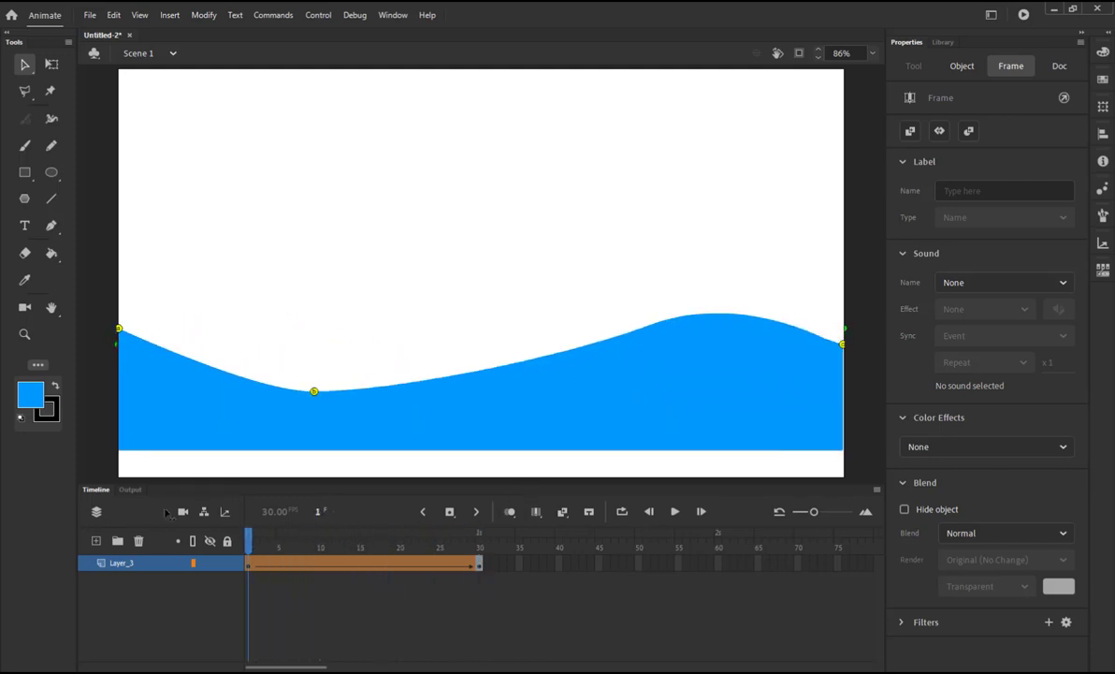
pyautogui.click(1059, 66)
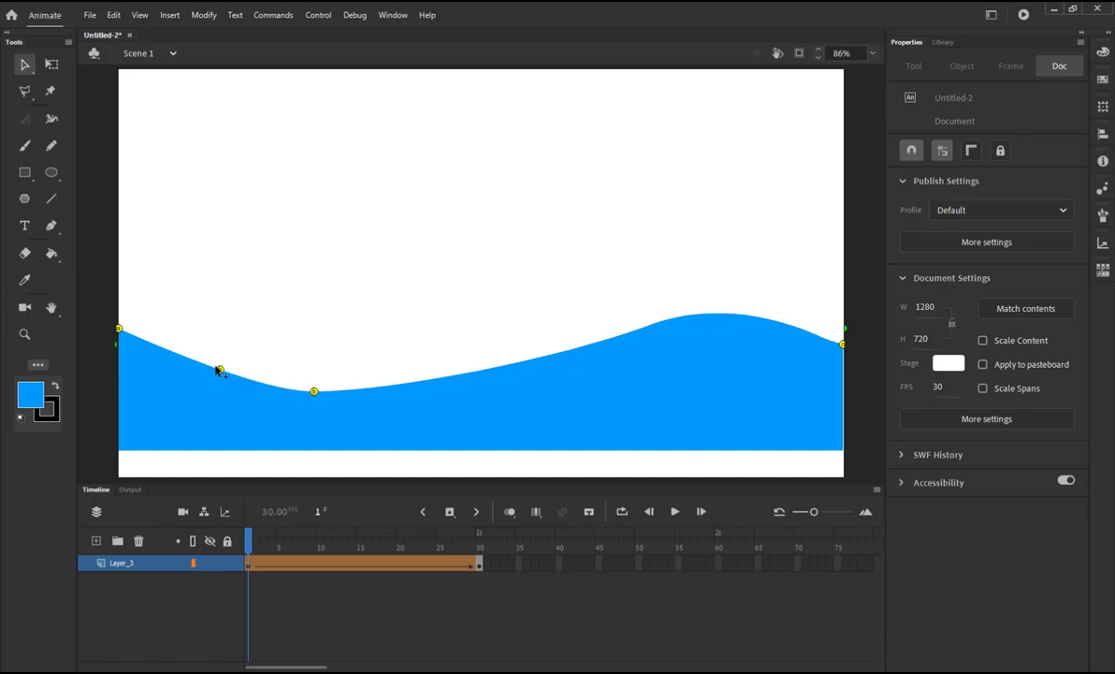
pyautogui.click(480, 540)
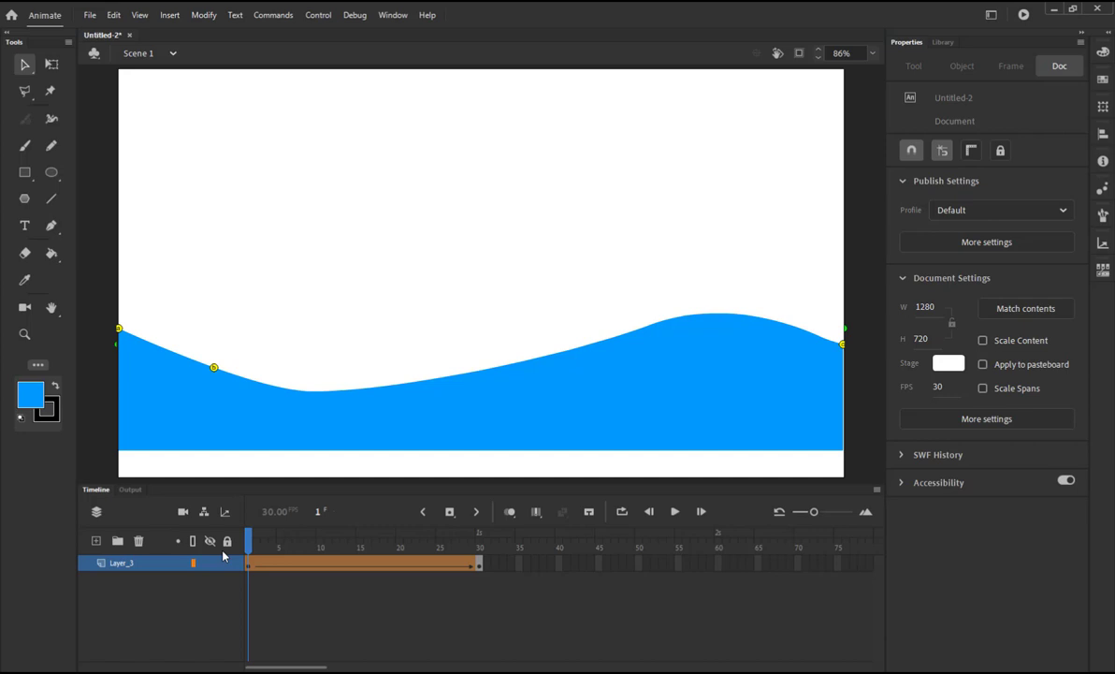
pyautogui.moveTo(870, 541)
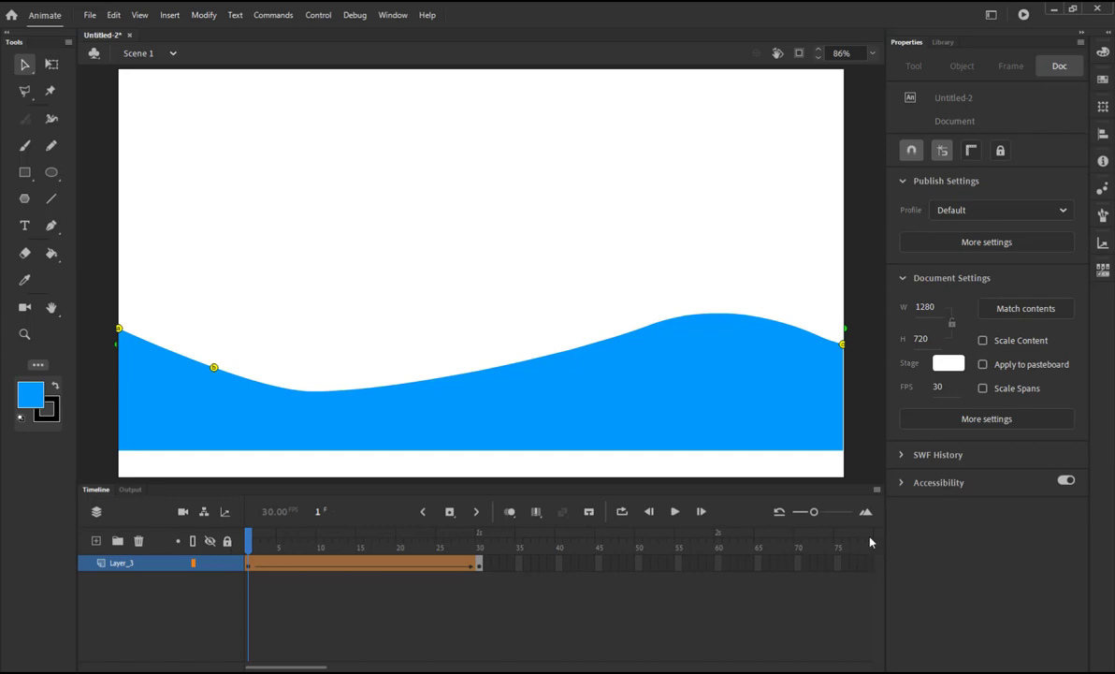